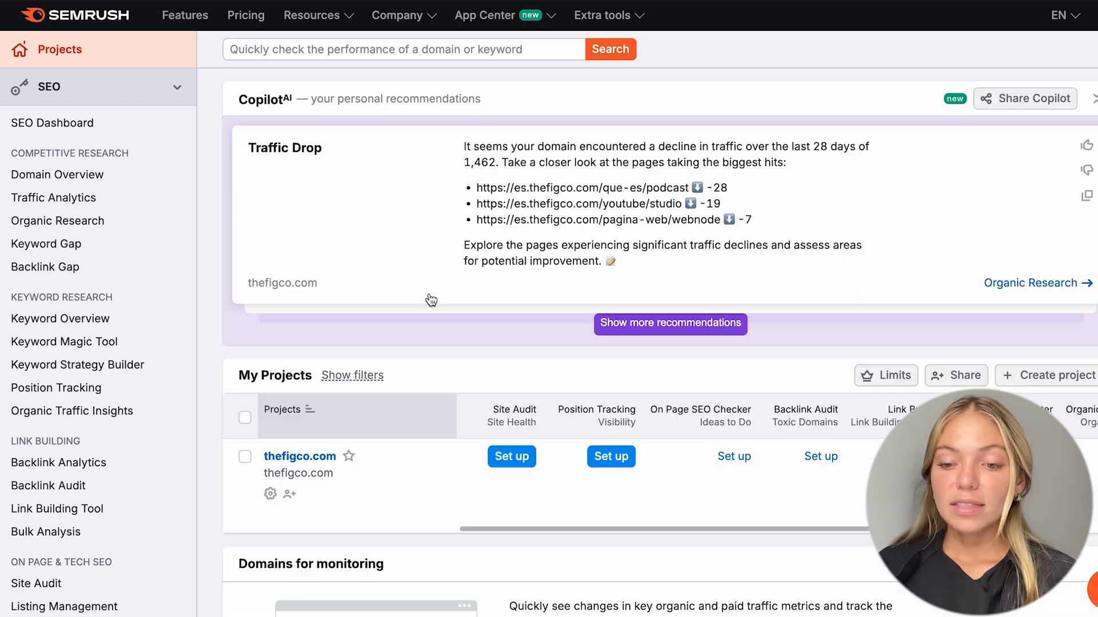
mouse_move(57, 221)
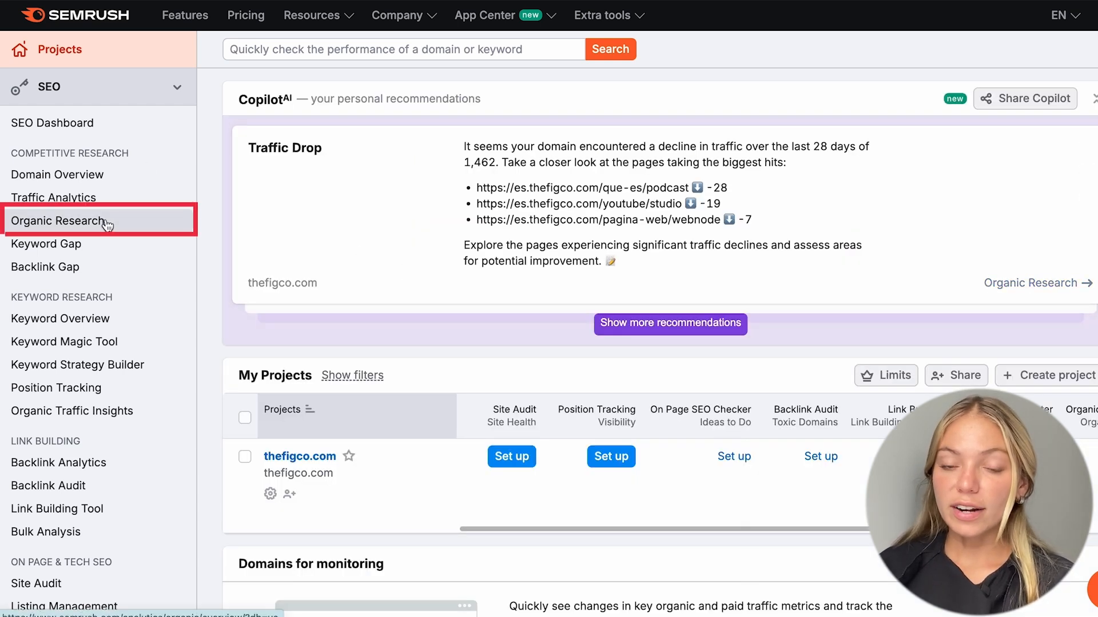
- Look up thefigco.com in Organic Research, showing 602 keywords and 128 US traffic
click(58, 220)
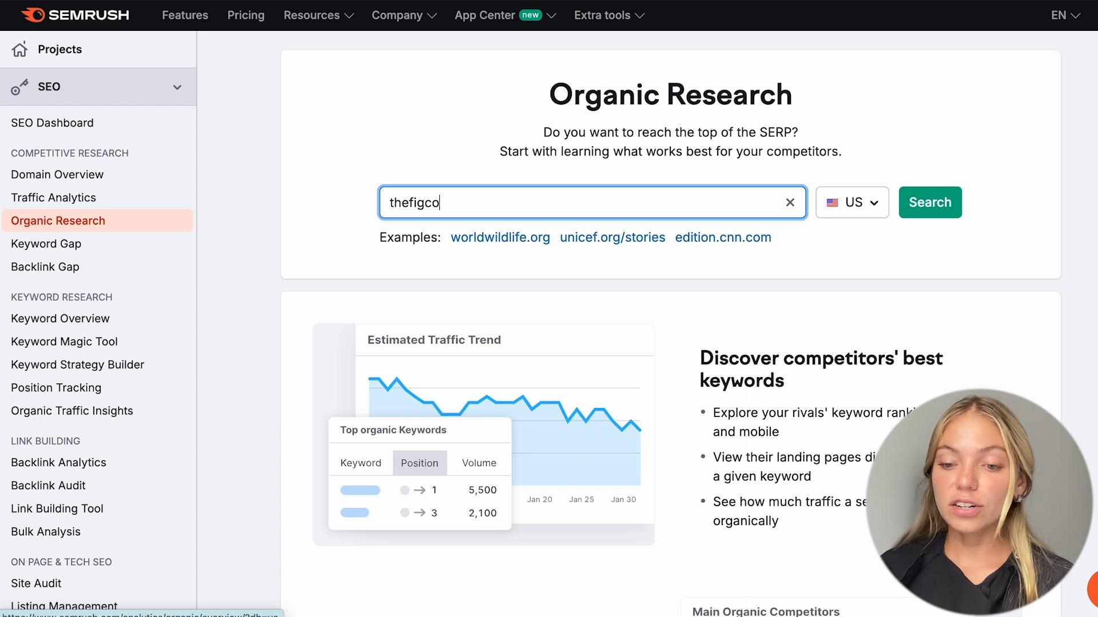
click(929, 202)
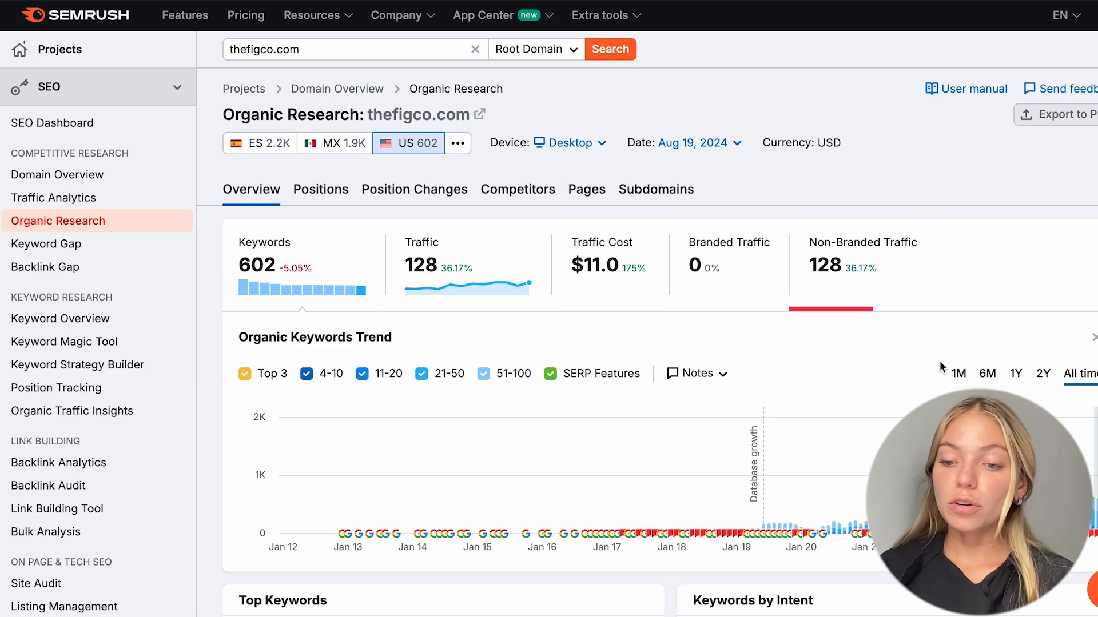
- Scroll to the Organic Competitors table of 431 domains, led by rtvc.gov.co
scroll(down, 3)
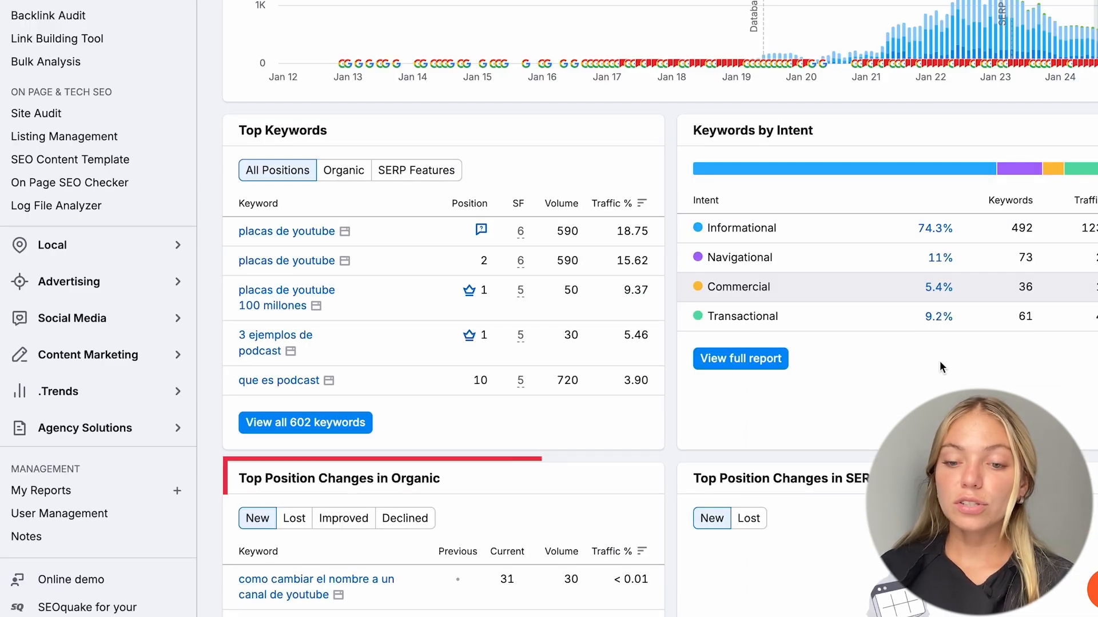
scroll(up, 3)
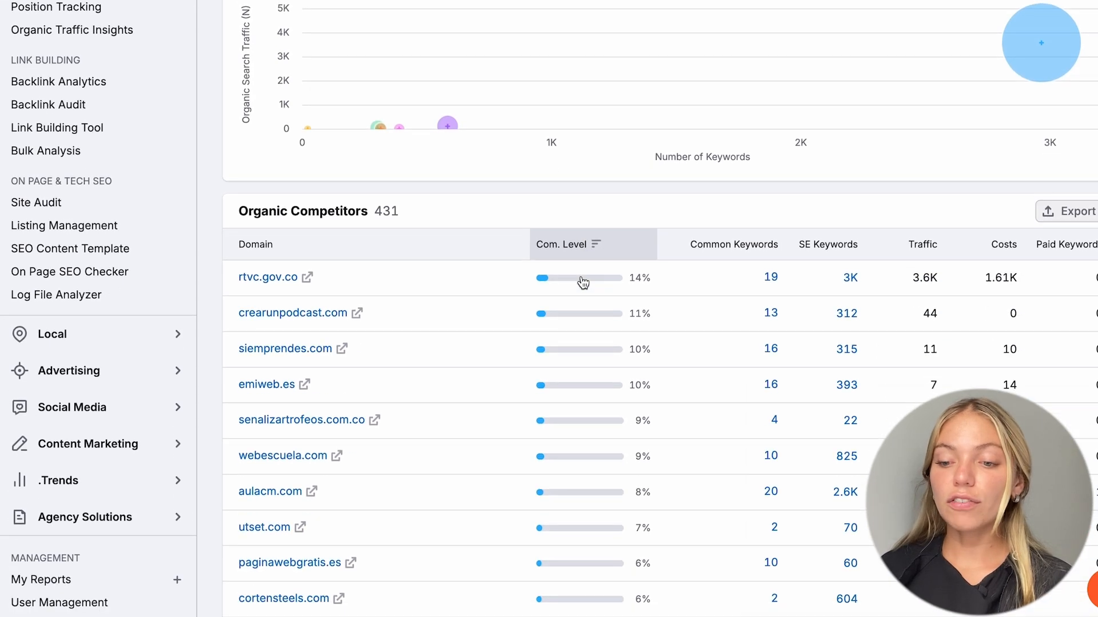
scroll(down, 3)
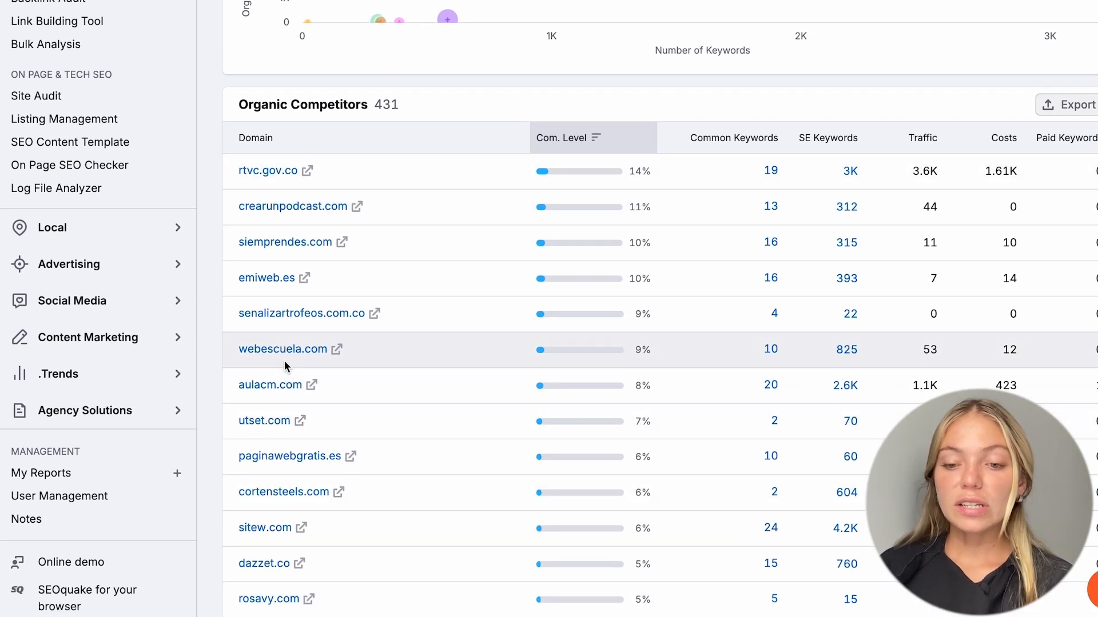
- Open competitor webescuela.com's Positions report and browse its 825 US keywords
click(281, 349)
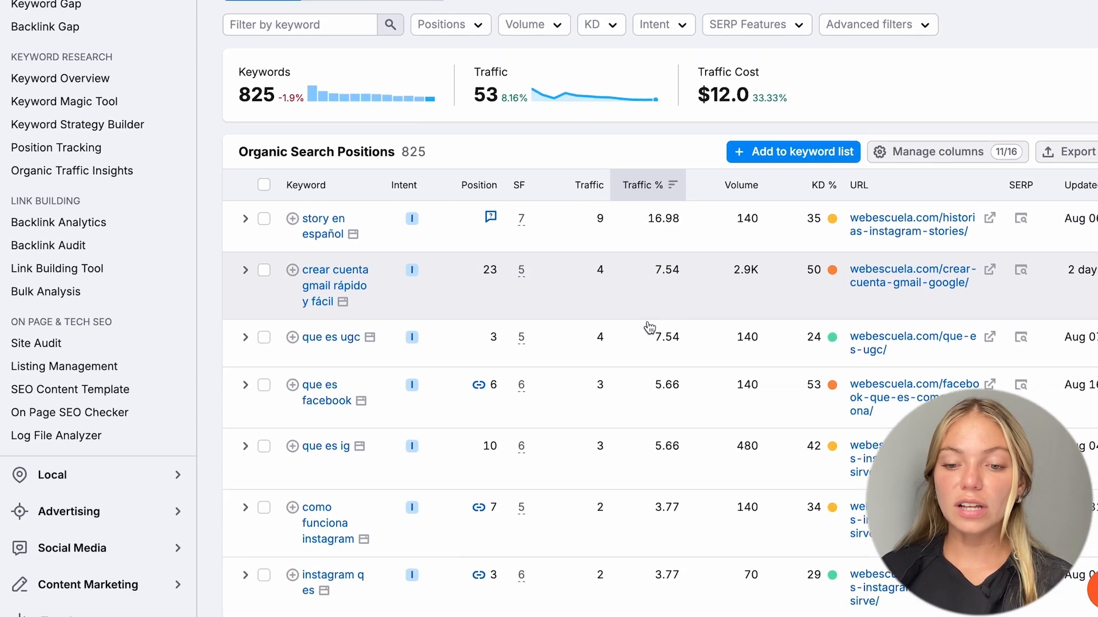
scroll(down, 3)
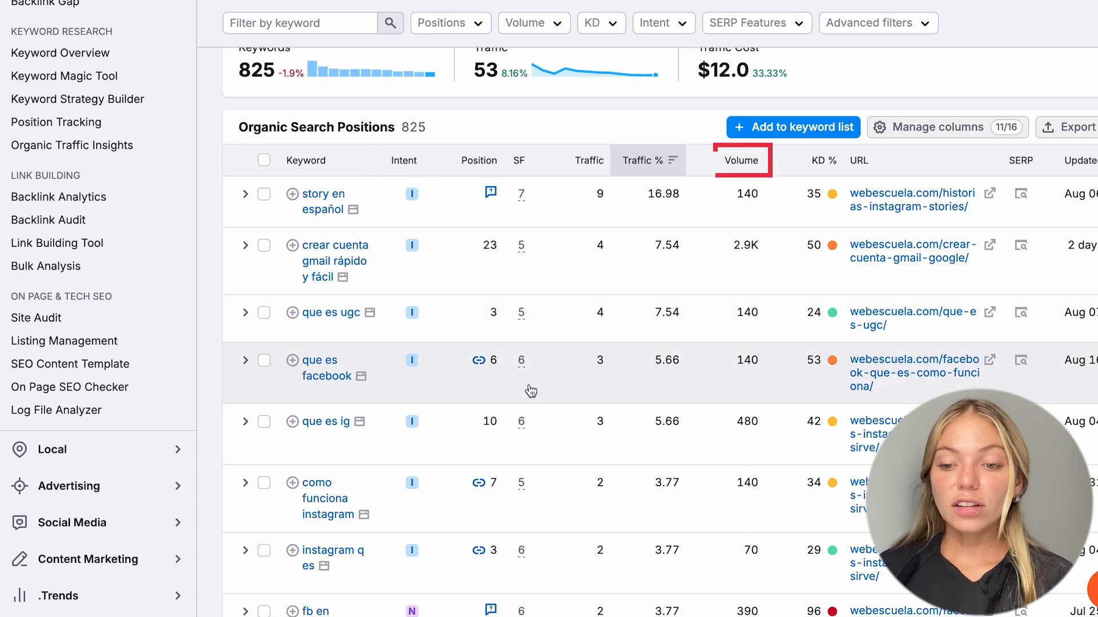
click(858, 160)
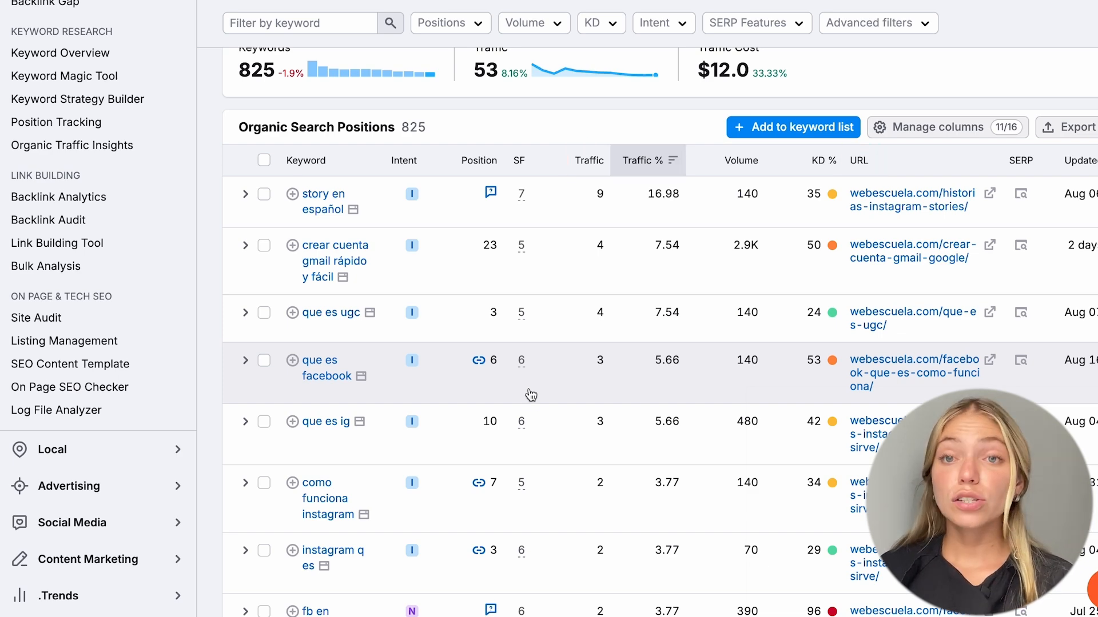
scroll(down, 3)
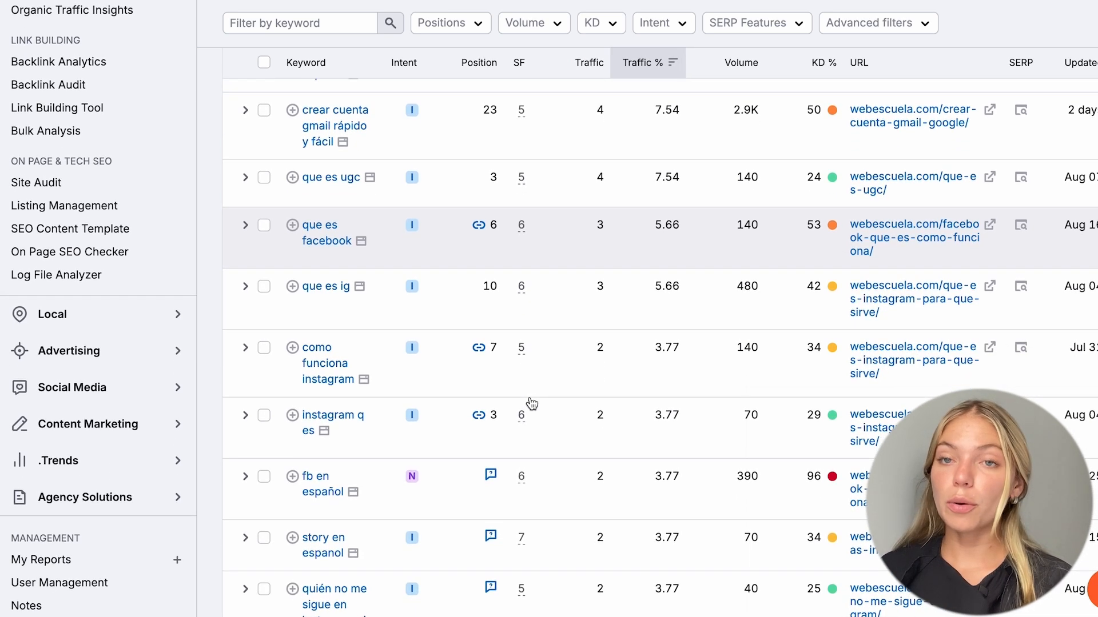
scroll(up, 3)
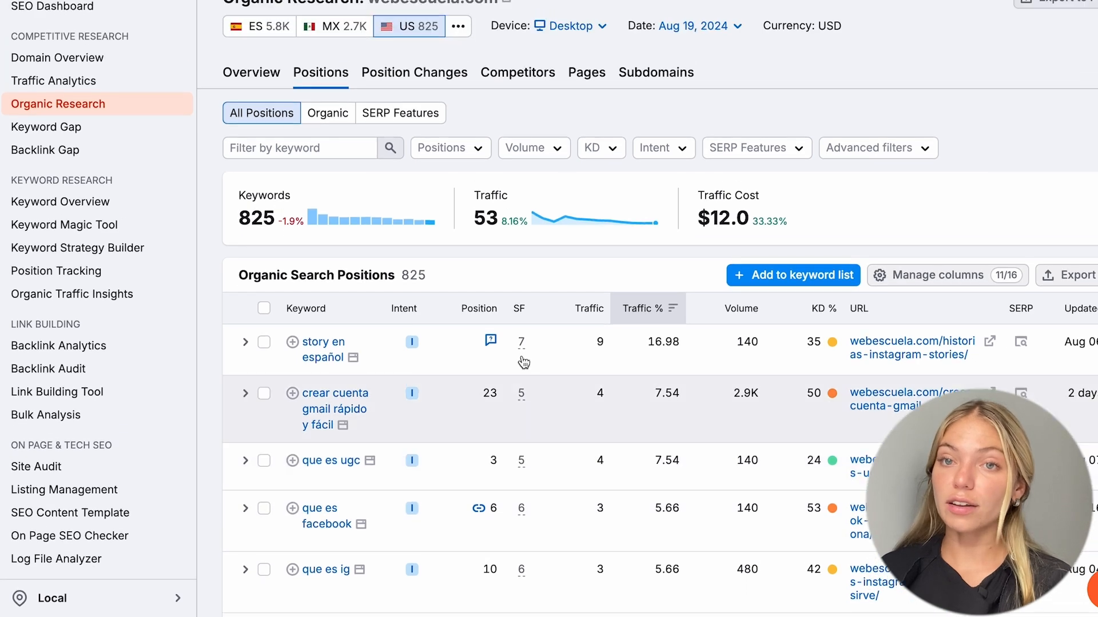
mouse_move(486, 228)
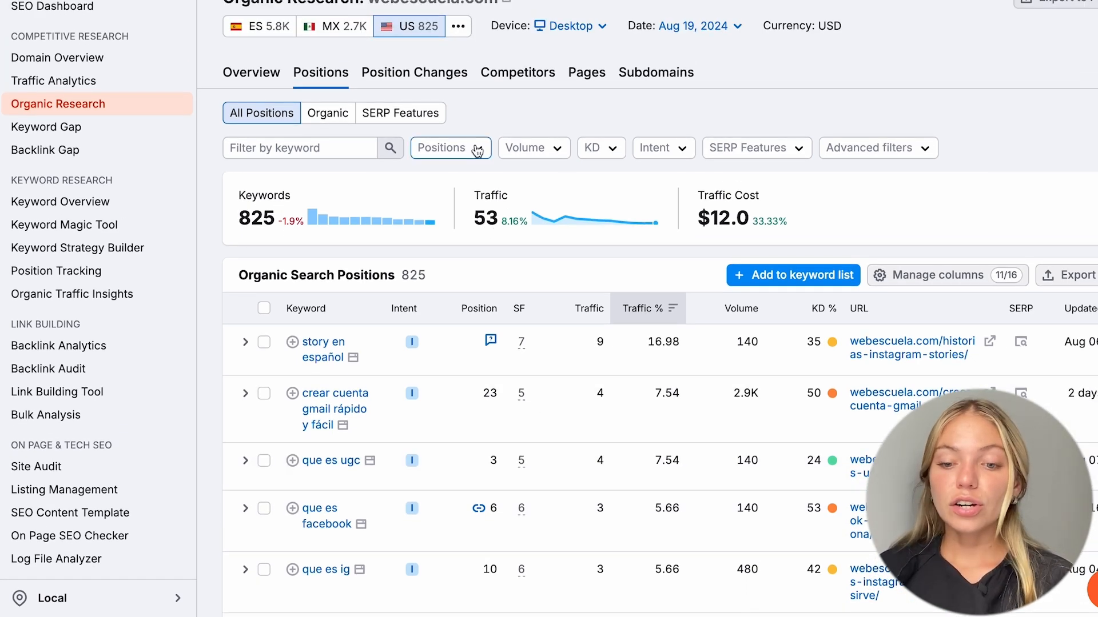
- Filter webescuela.com's keywords to Top 10 positions after checking Volume and Intent options
click(533, 147)
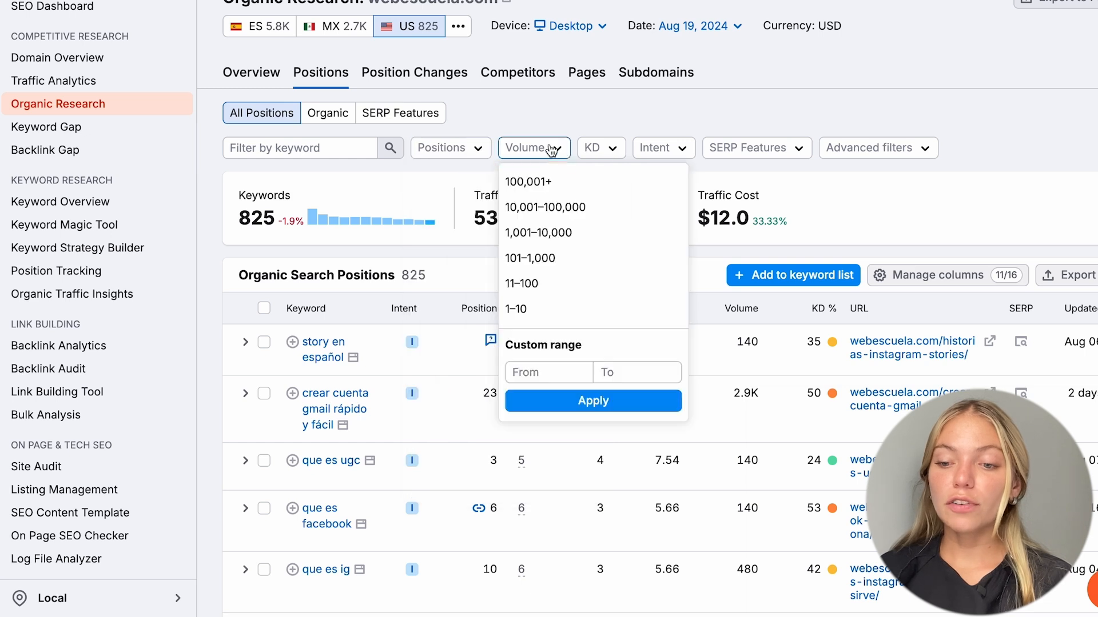
click(658, 148)
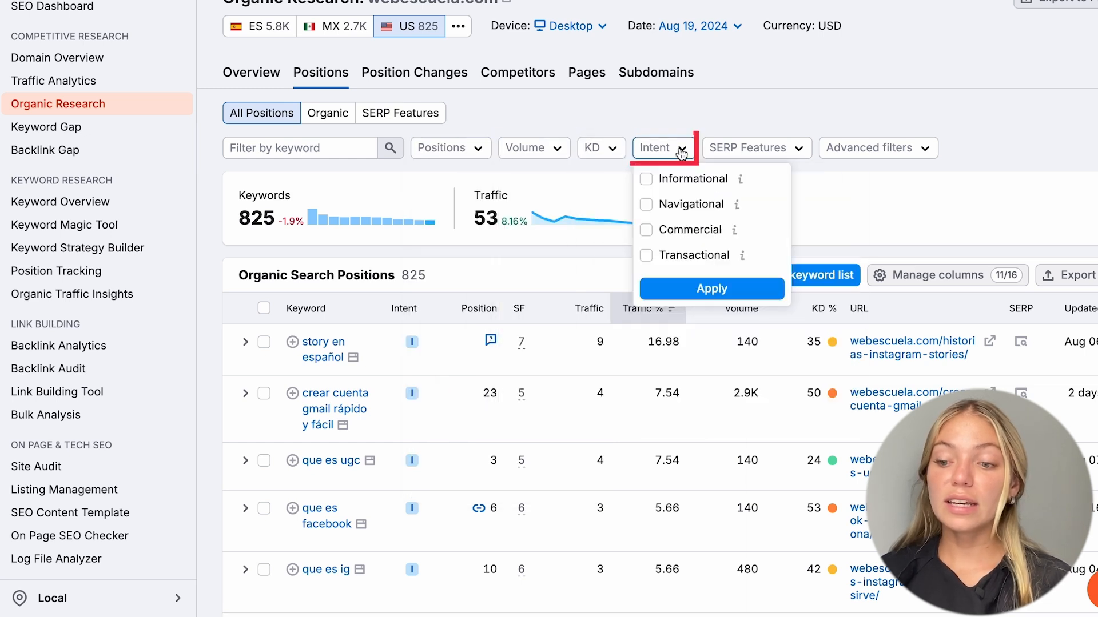
click(657, 148)
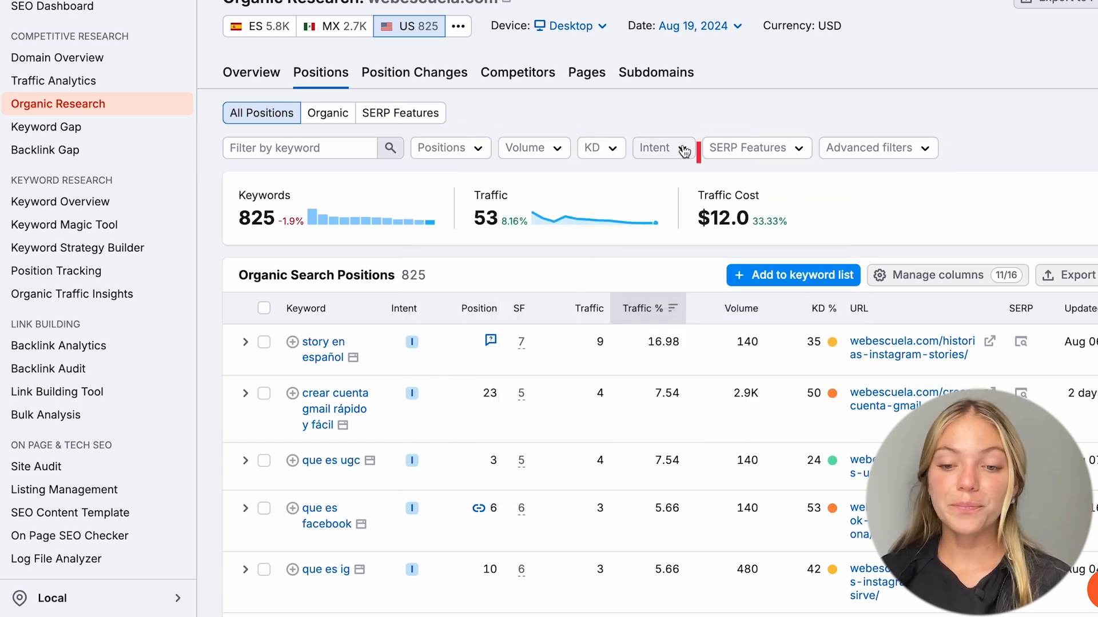
click(450, 148)
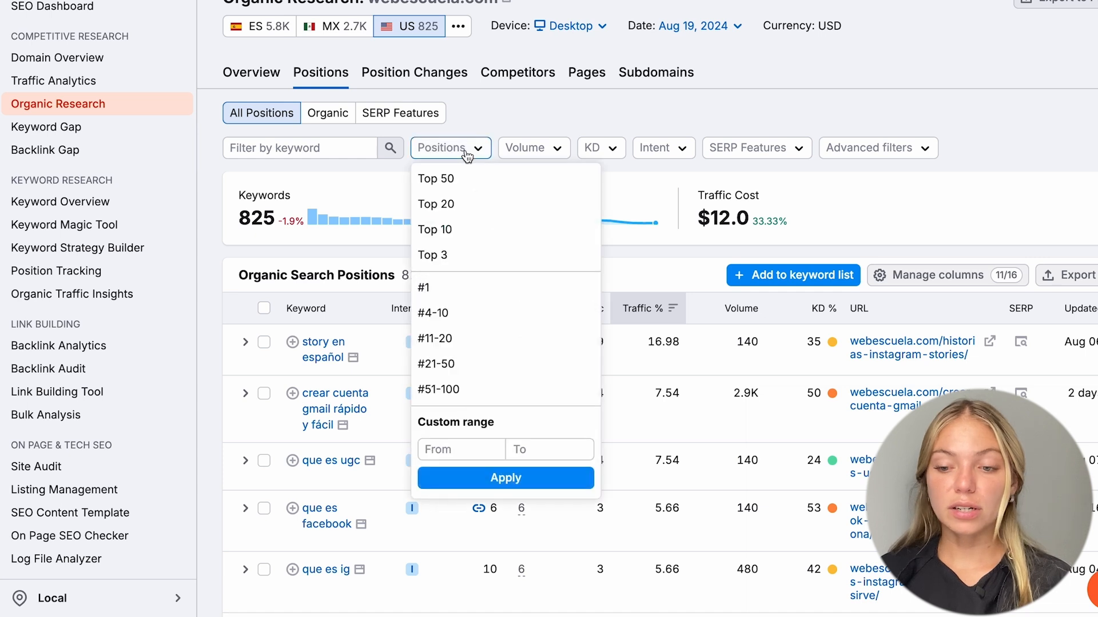
click(434, 230)
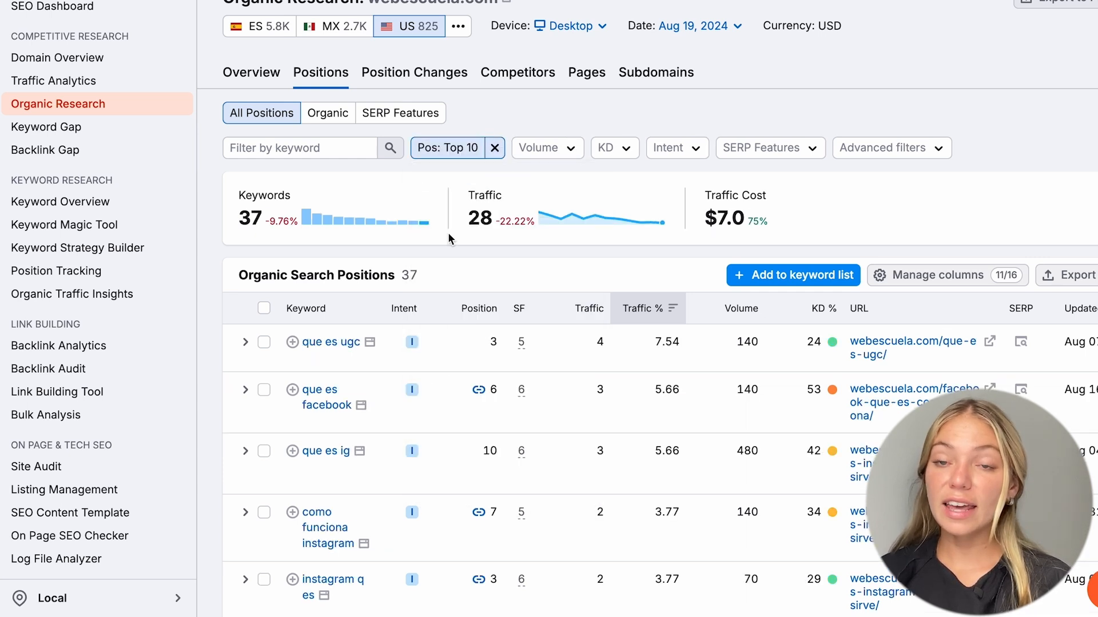
- Limit keyword difficulty to a custom 0–40% range, leaving 24 keywords
click(614, 148)
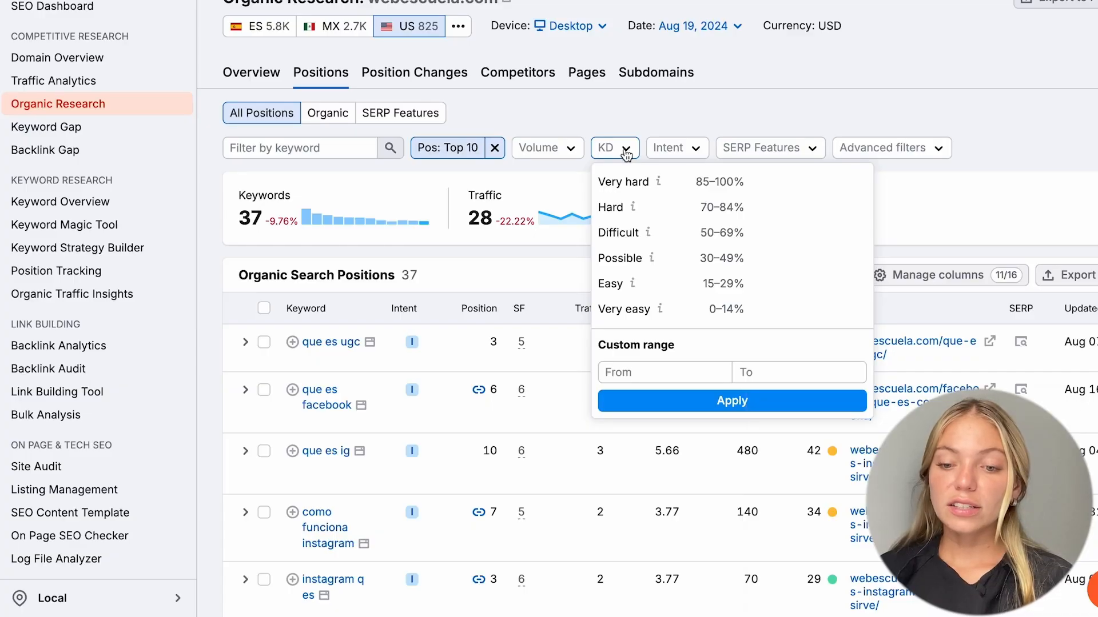
text(0)
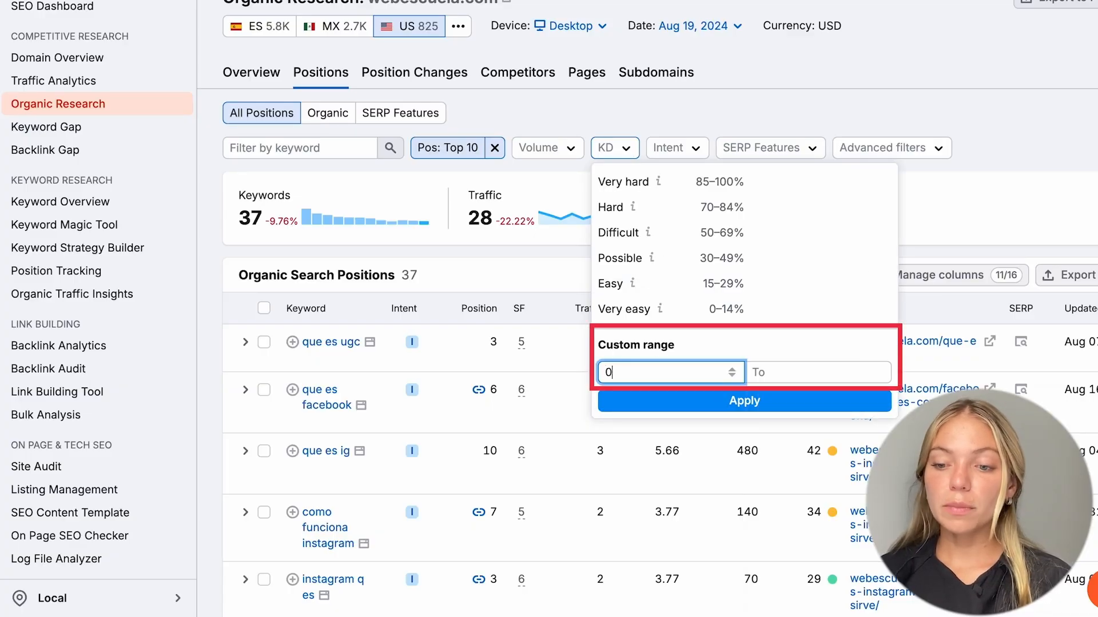
text(40)
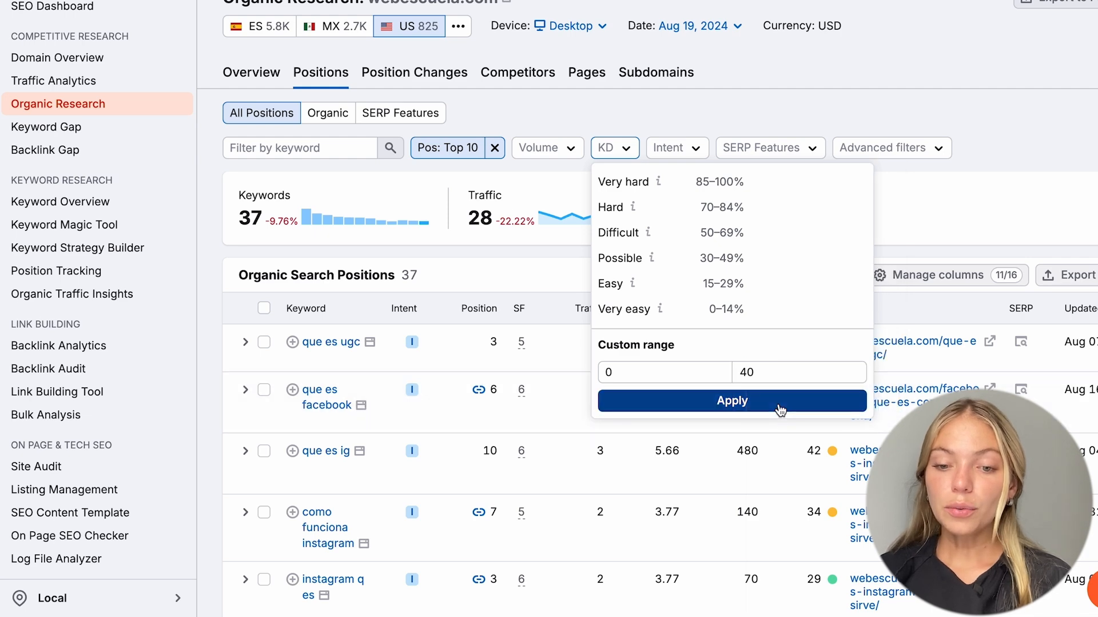
click(733, 401)
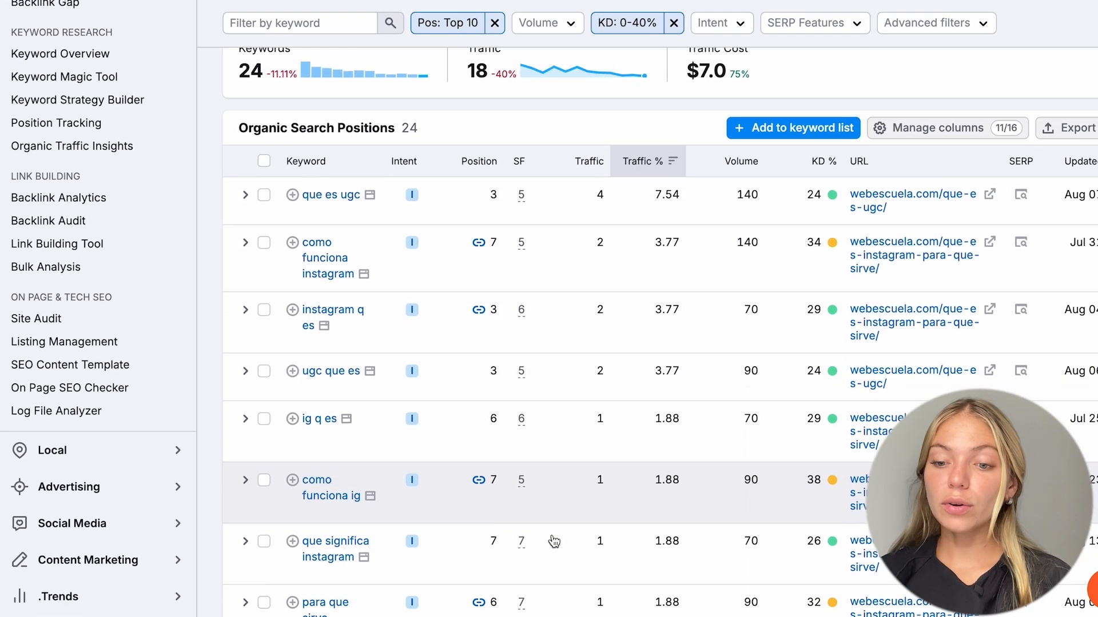
scroll(down, 3)
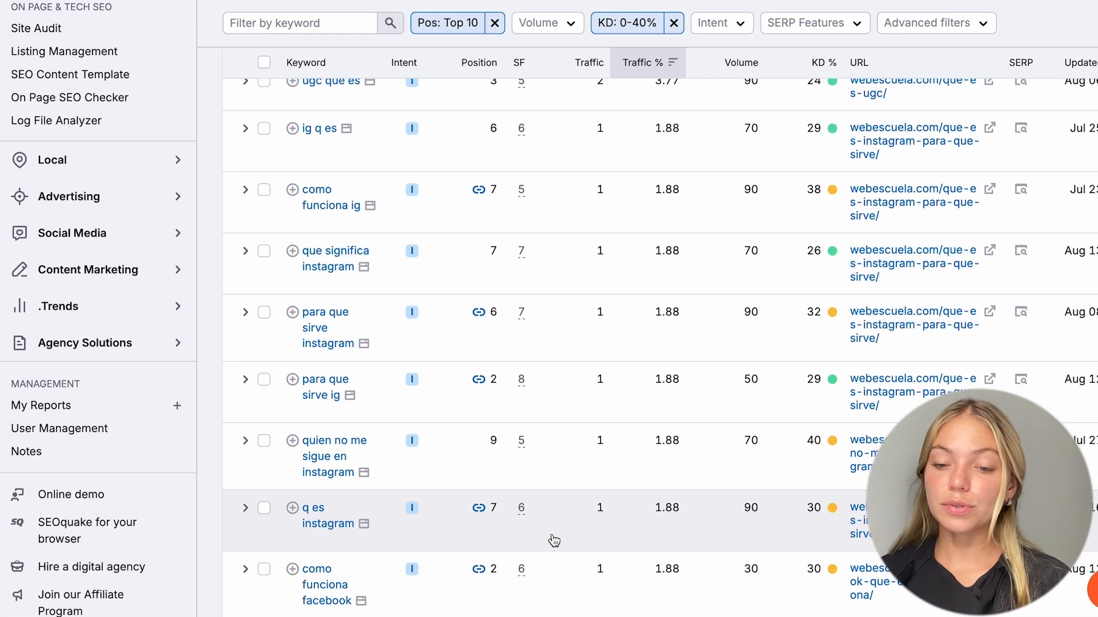
scroll(up, 3)
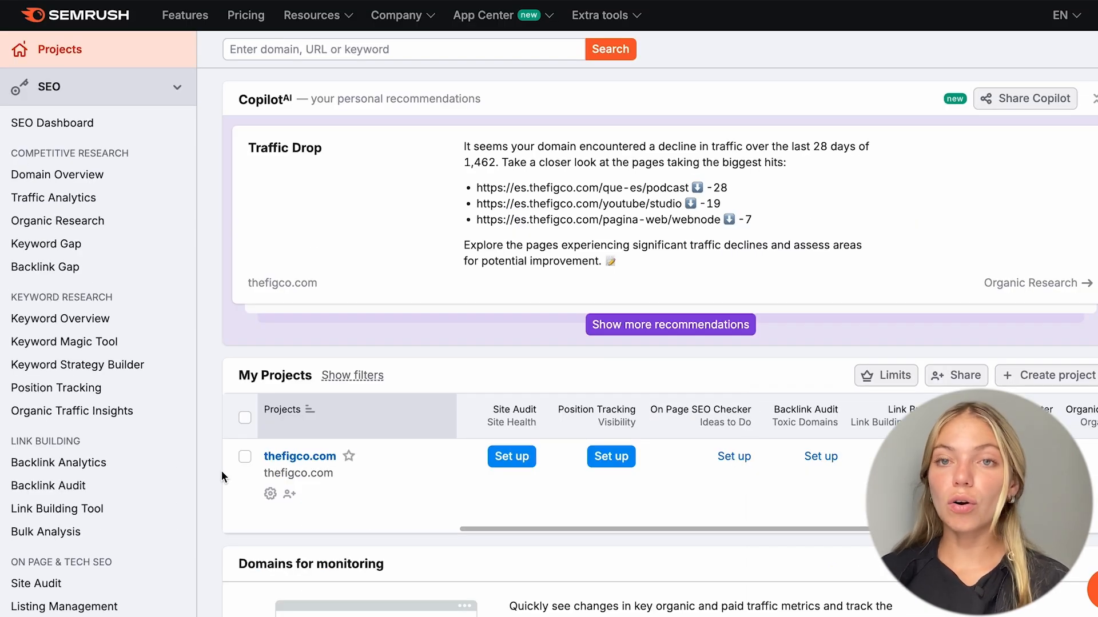
mouse_move(46, 243)
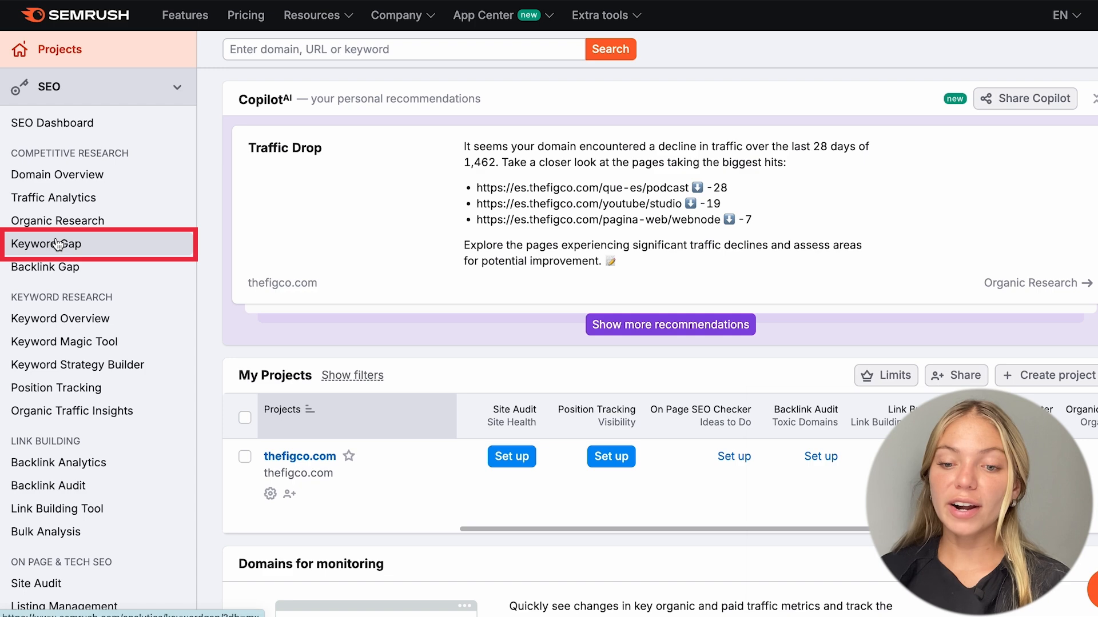
- Compare thefigco.com with mailup.es, drim.one and impulsaecommerce.com in Keyword Gap
click(46, 243)
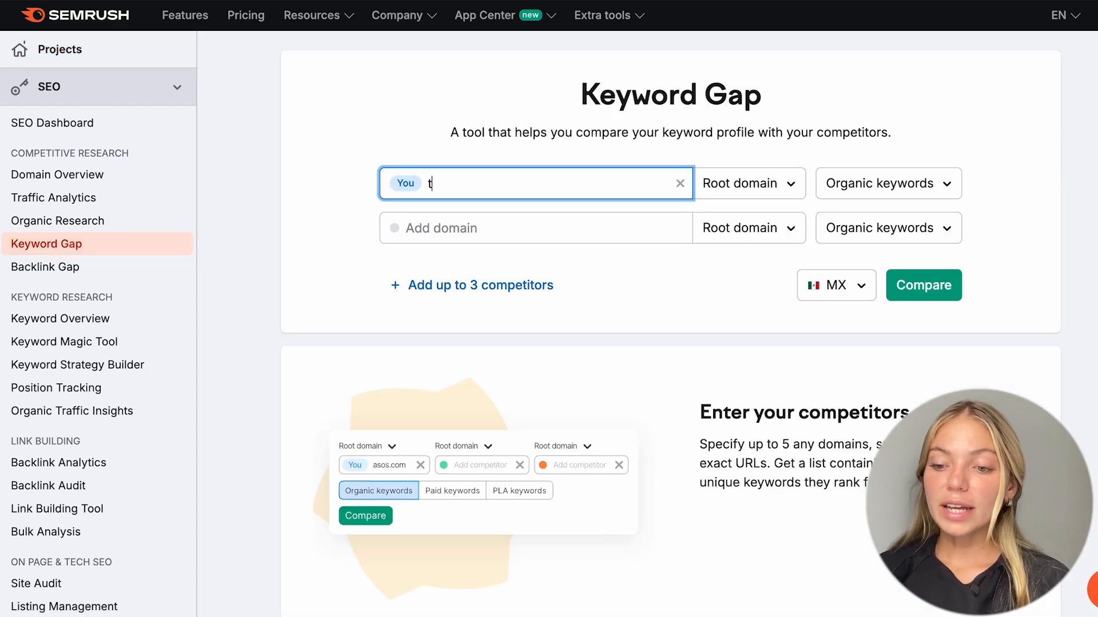
click(535, 227)
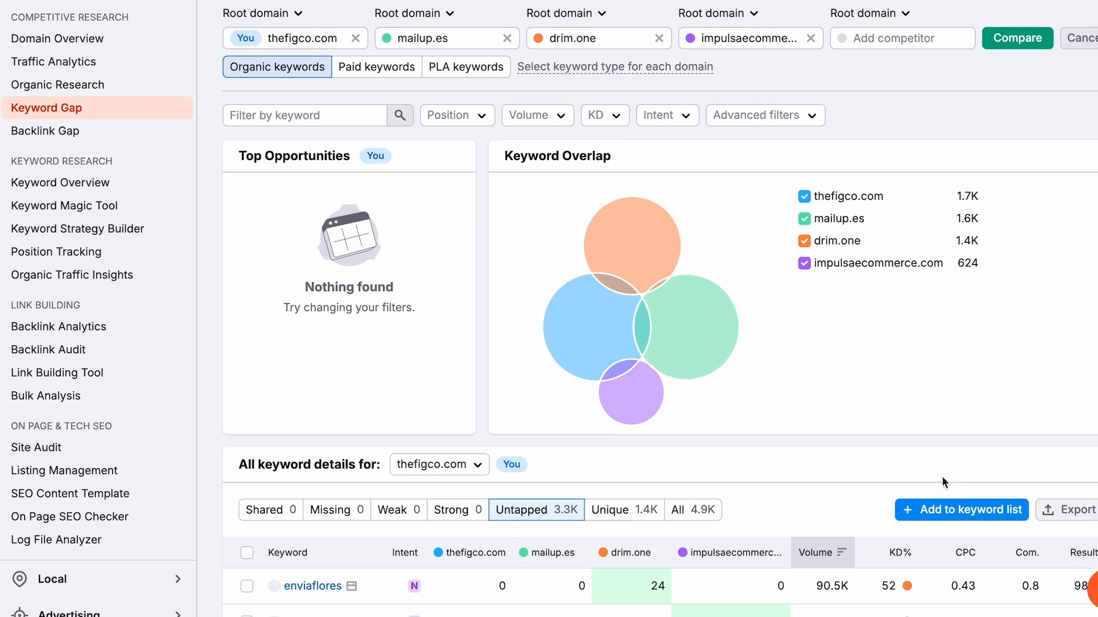
scroll(down, 3)
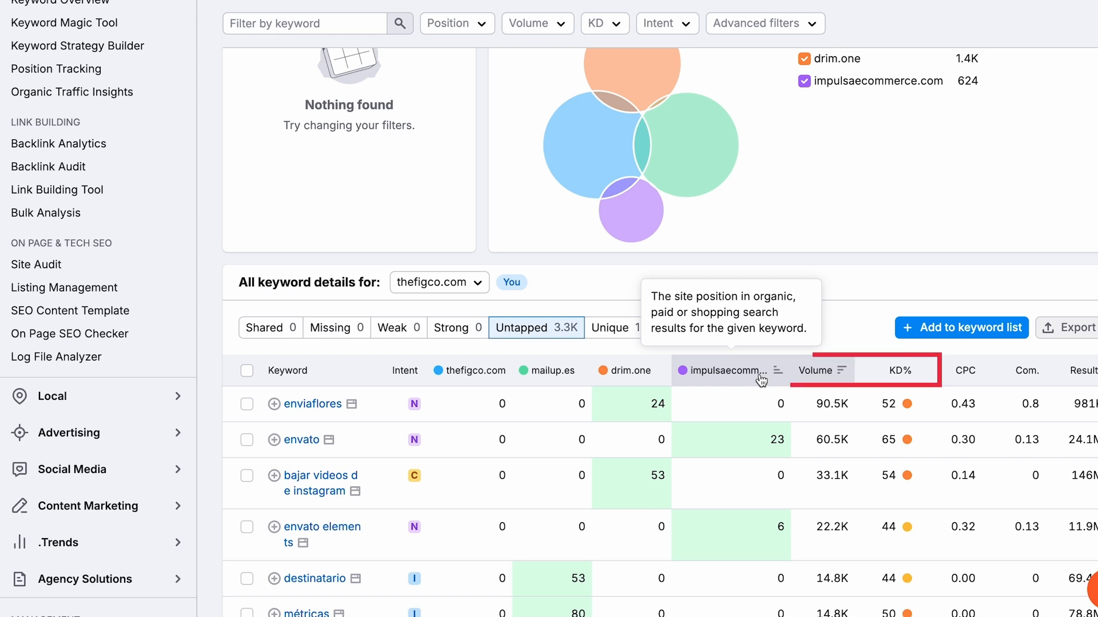
scroll(up, 3)
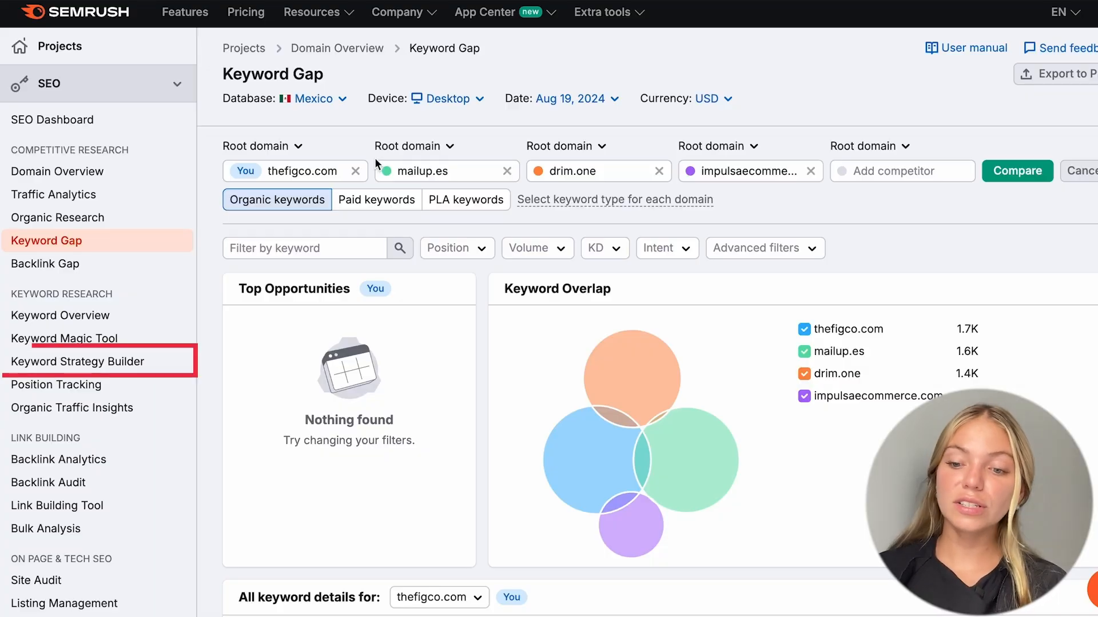
mouse_move(356, 158)
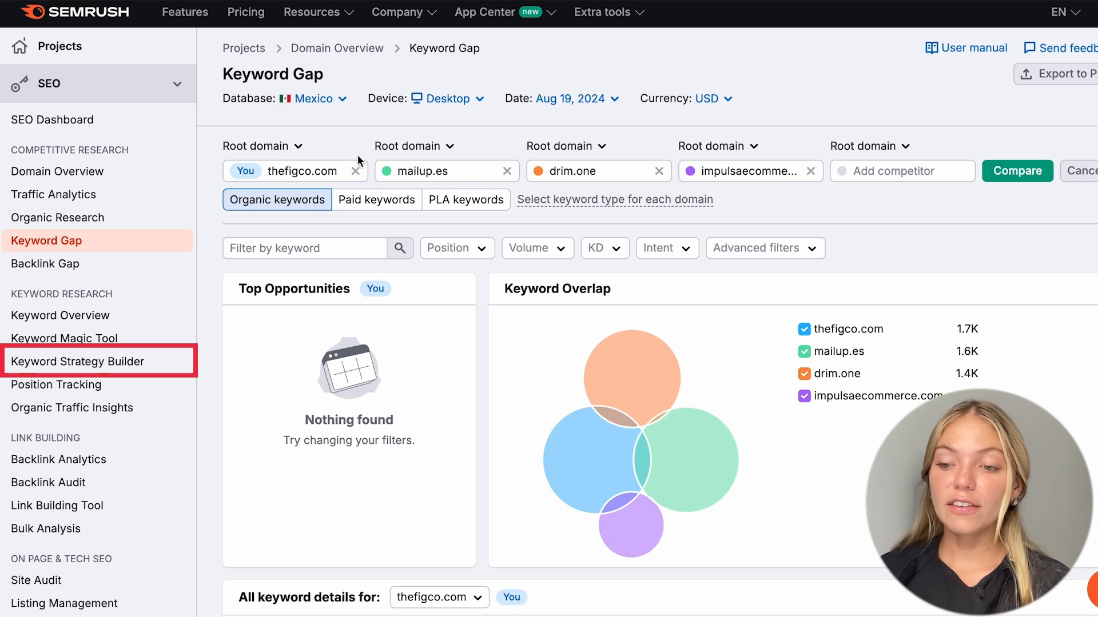
- Create a keyword strategy from three seed keywords ending with 'earn money with youtube'
click(77, 362)
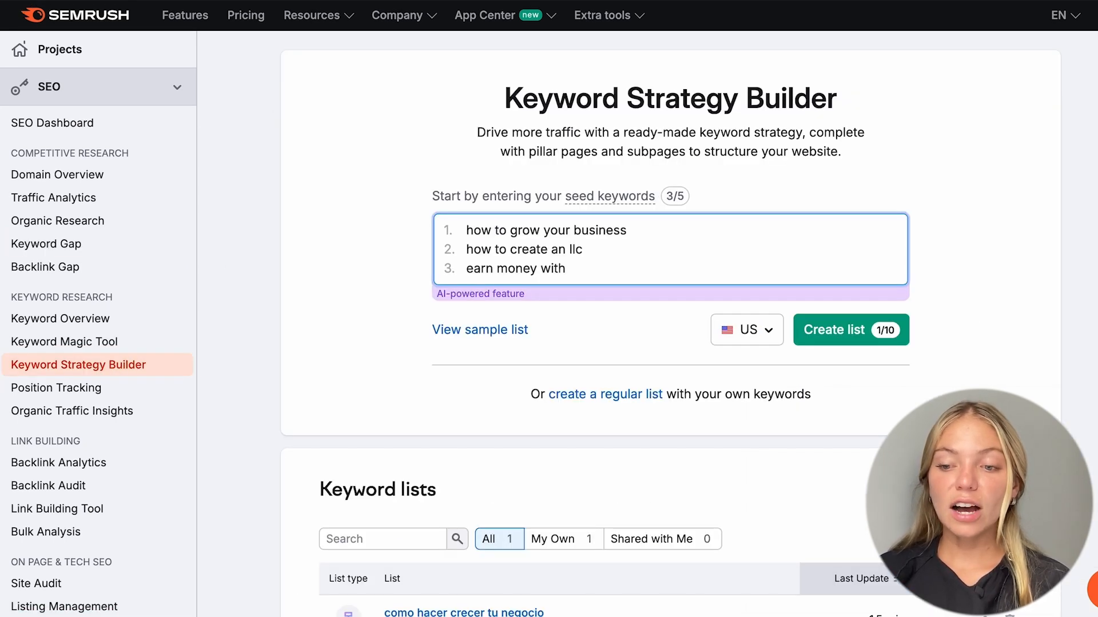
text(you)
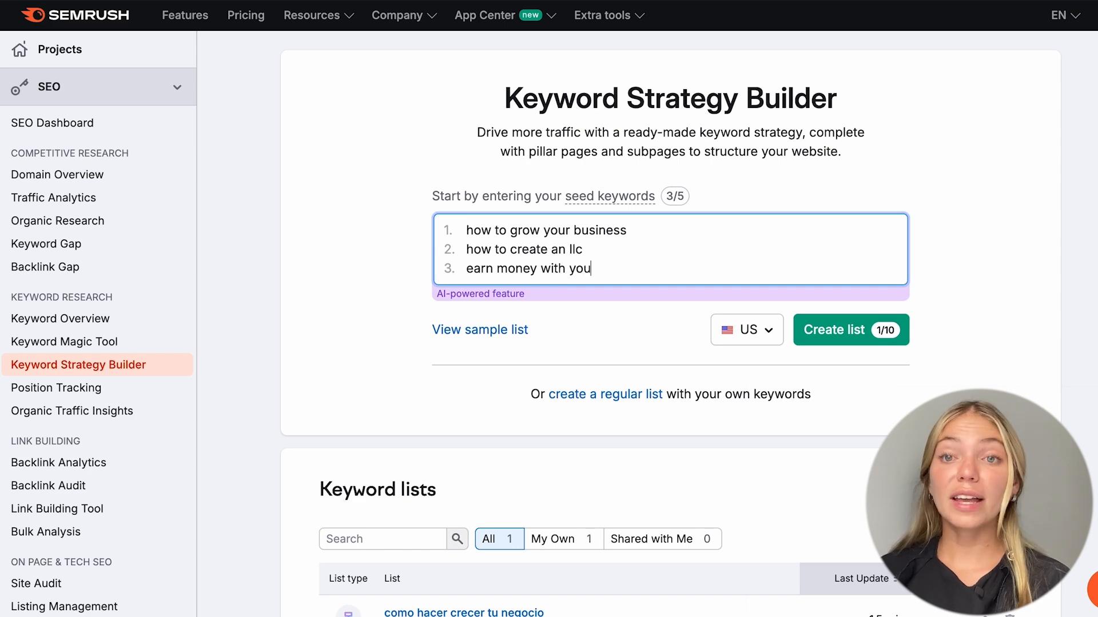
click(850, 330)
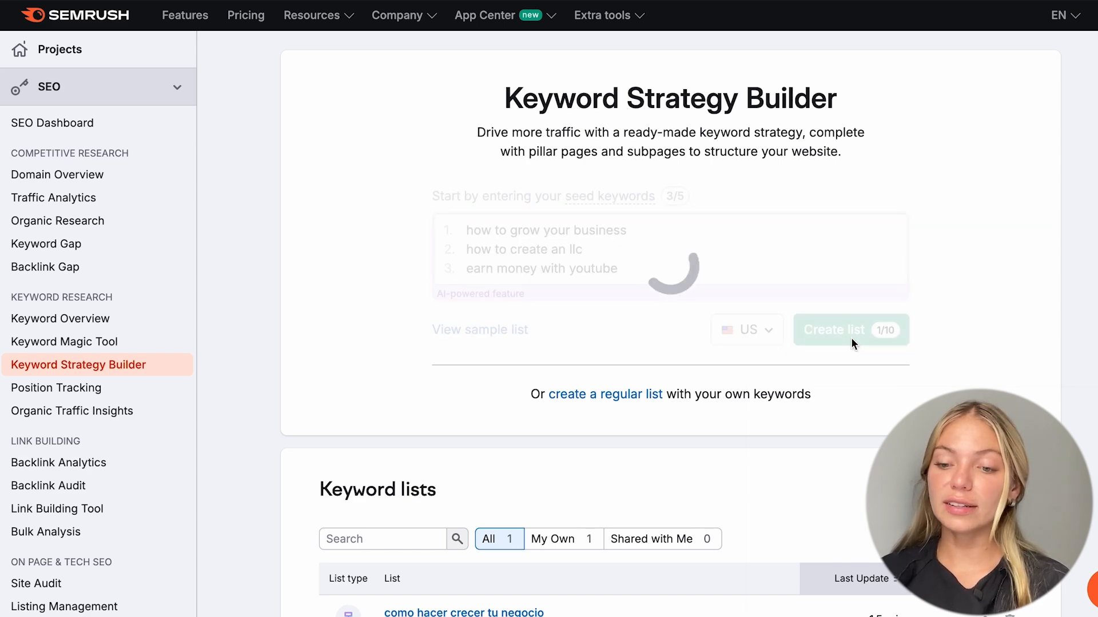
click(833, 330)
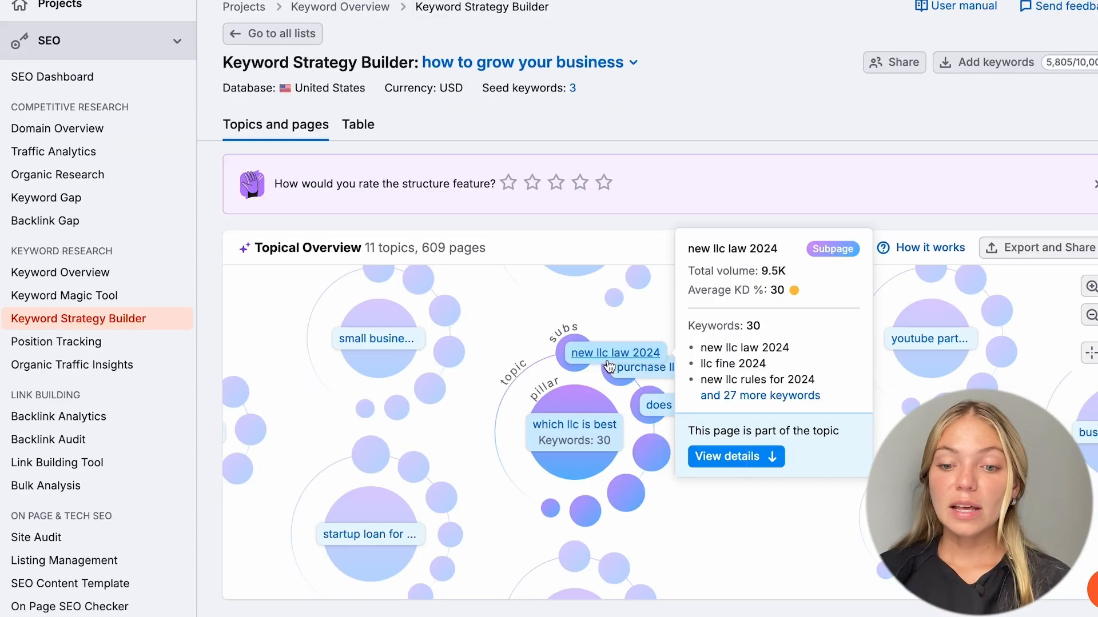
- View the 'which llc is best' topic details and scroll through its 126 subpages
click(735, 457)
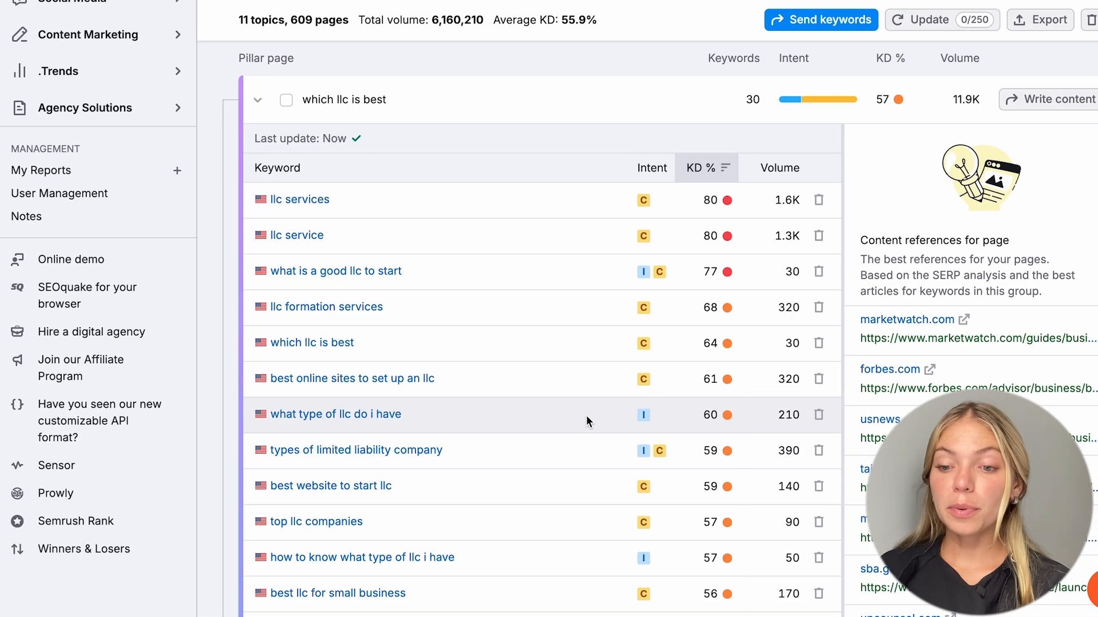
mouse_move(371, 526)
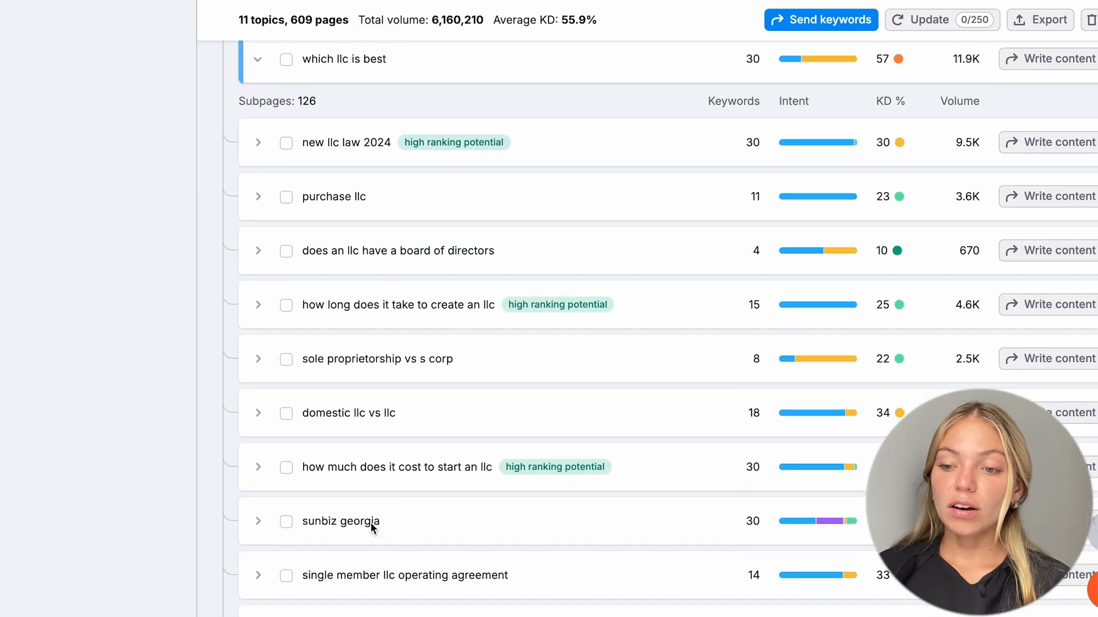
scroll(down, 3)
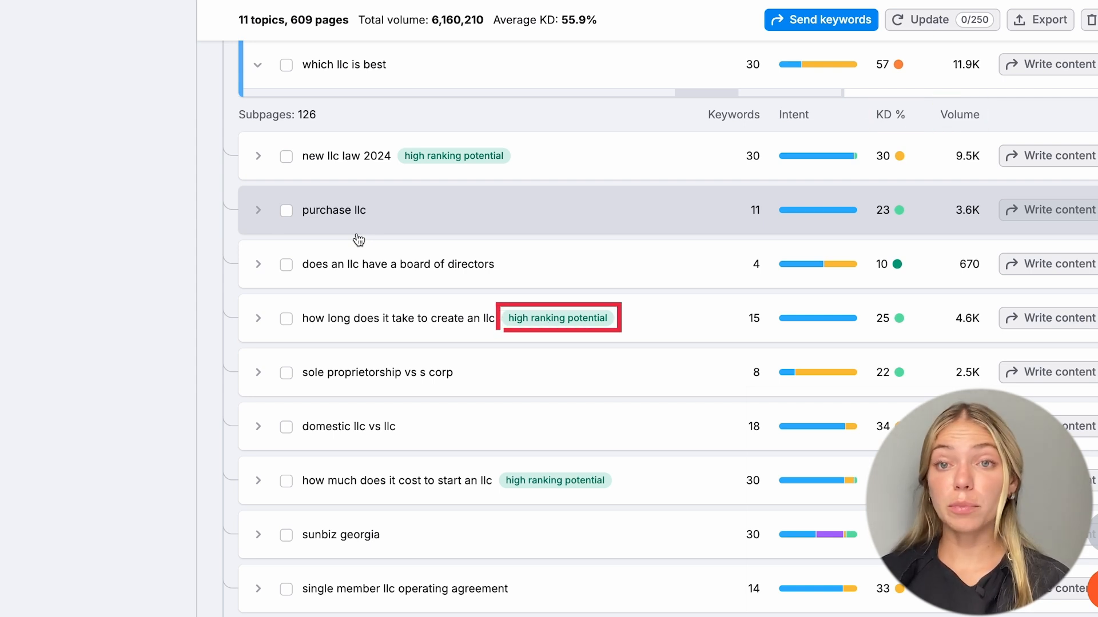
mouse_move(353, 440)
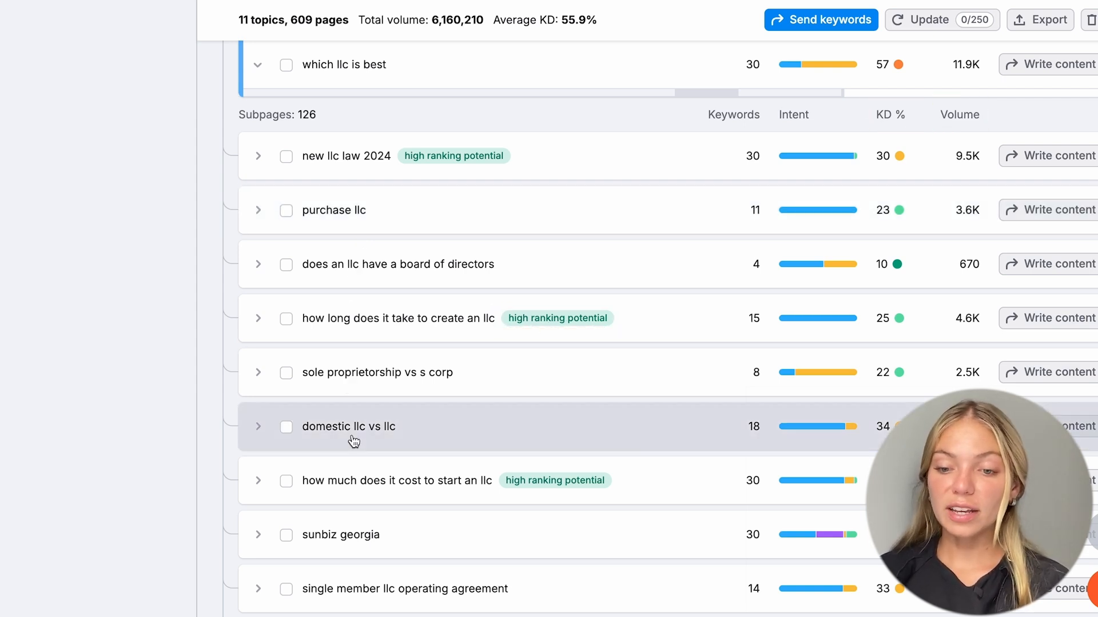
scroll(down, 3)
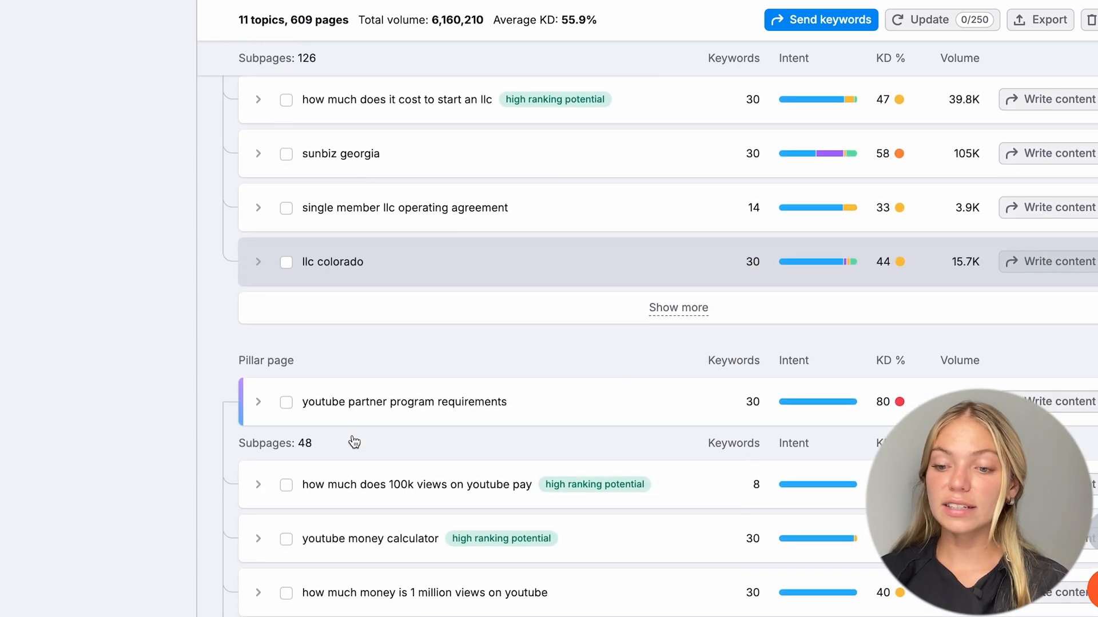
scroll(down, 3)
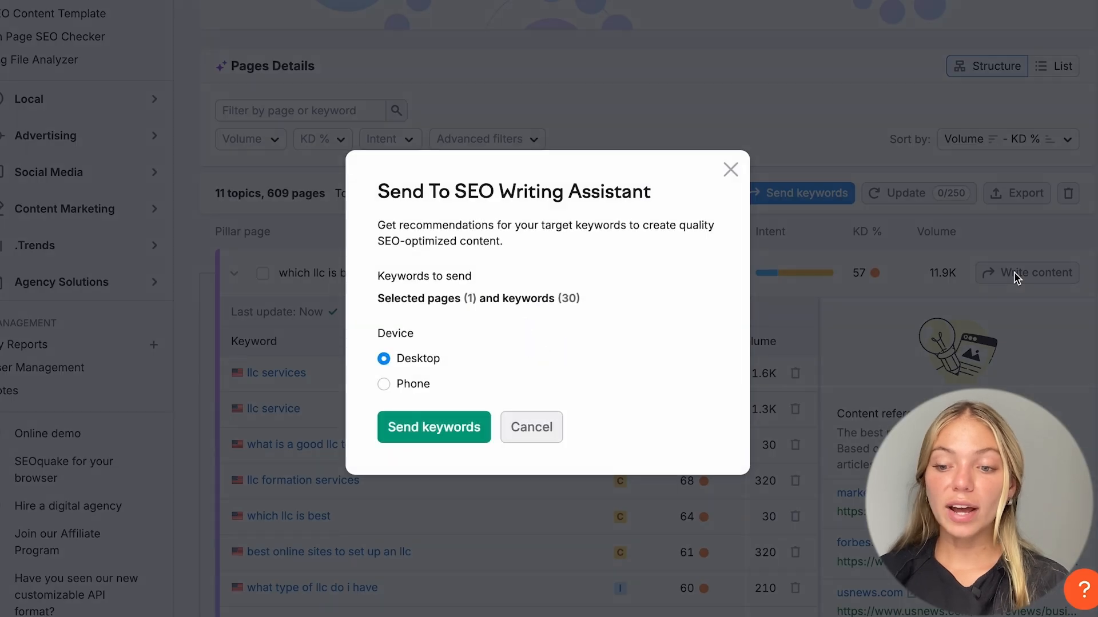
mouse_move(496, 404)
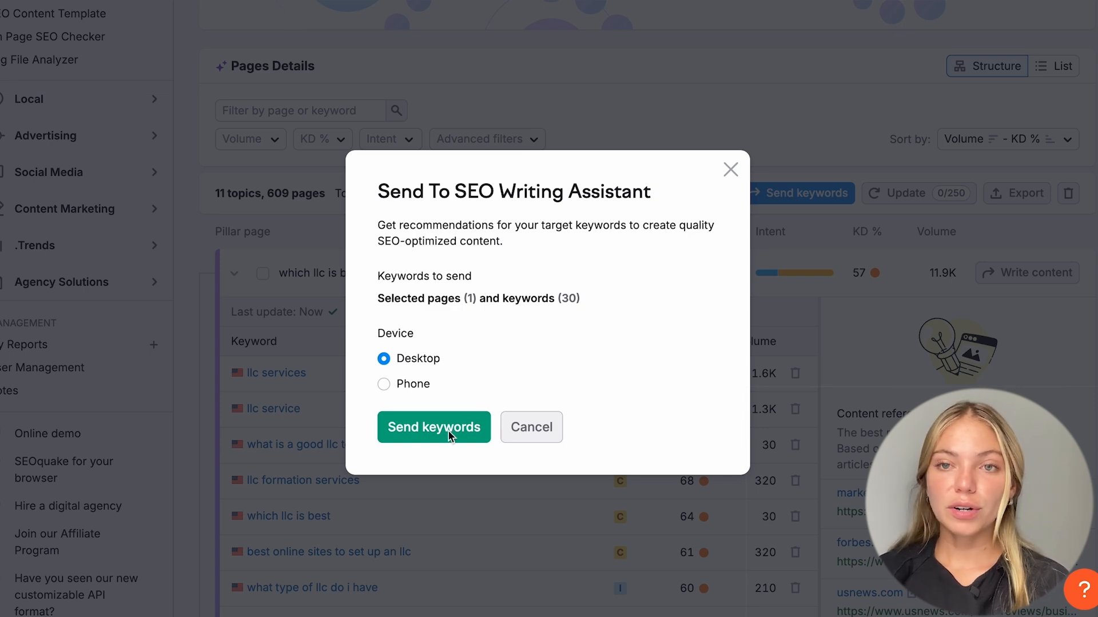
- Send the pillar's 30 keywords to writing, then open the MarketWatch LLC result from Google
click(433, 427)
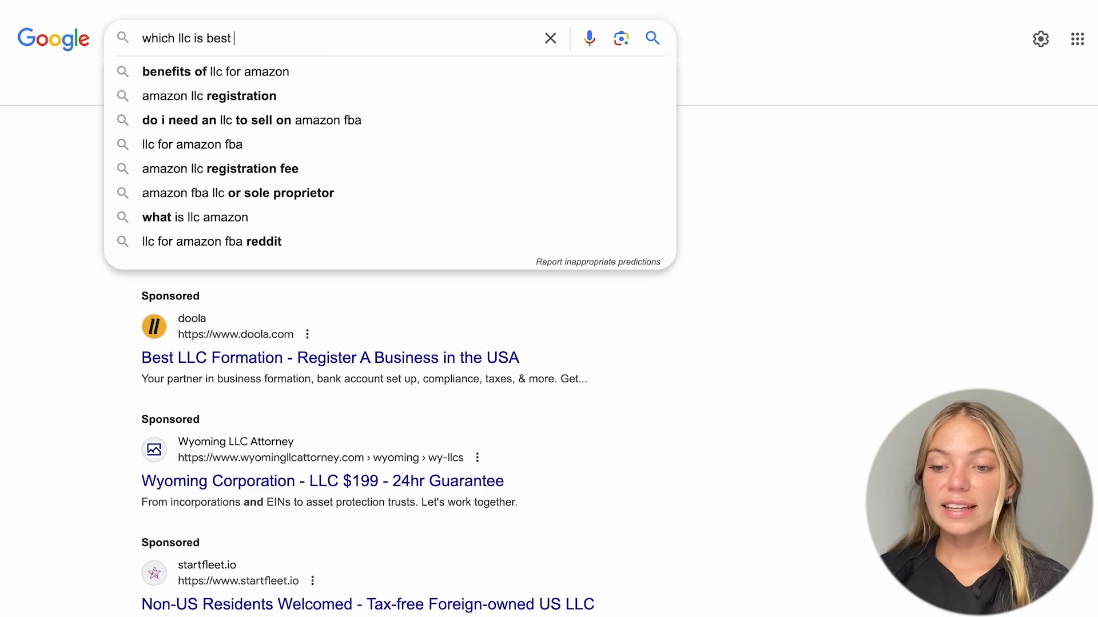
key(Return)
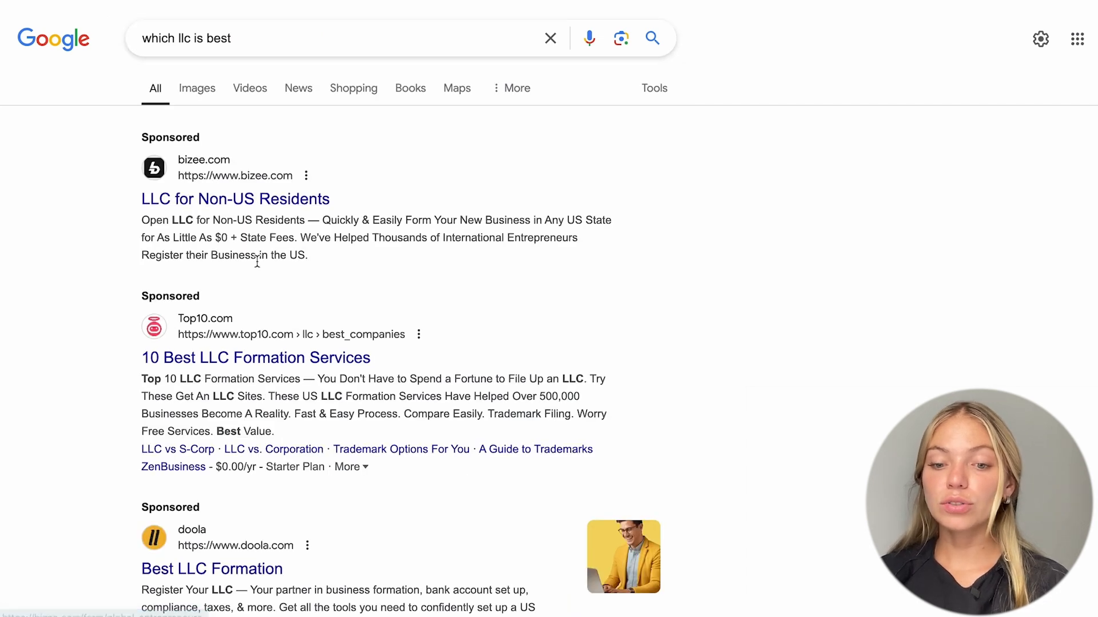
scroll(down, 3)
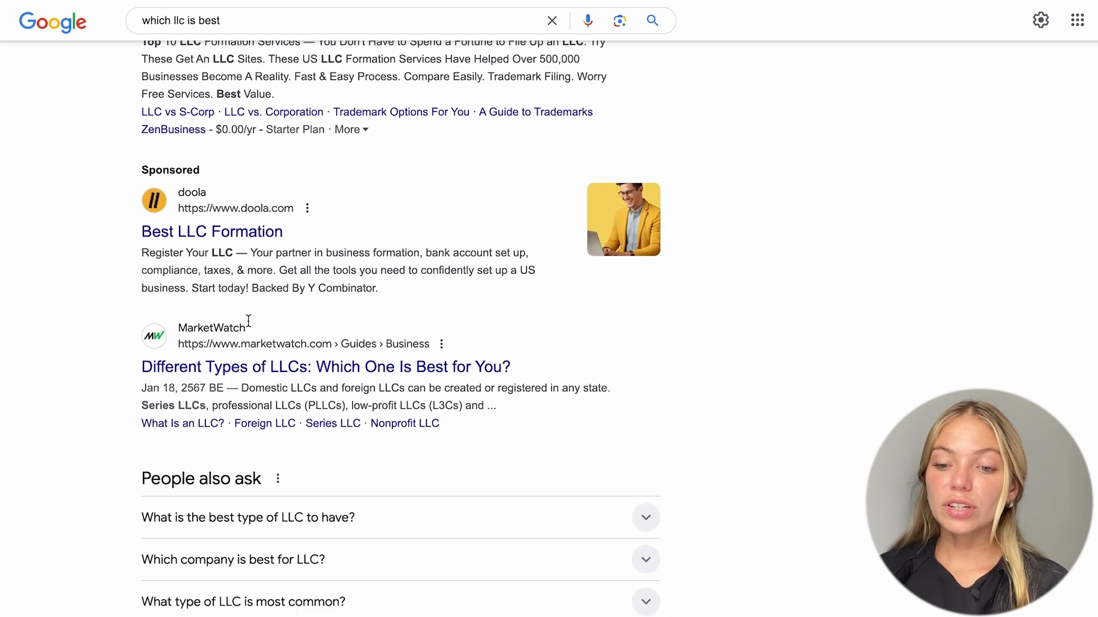
click(325, 367)
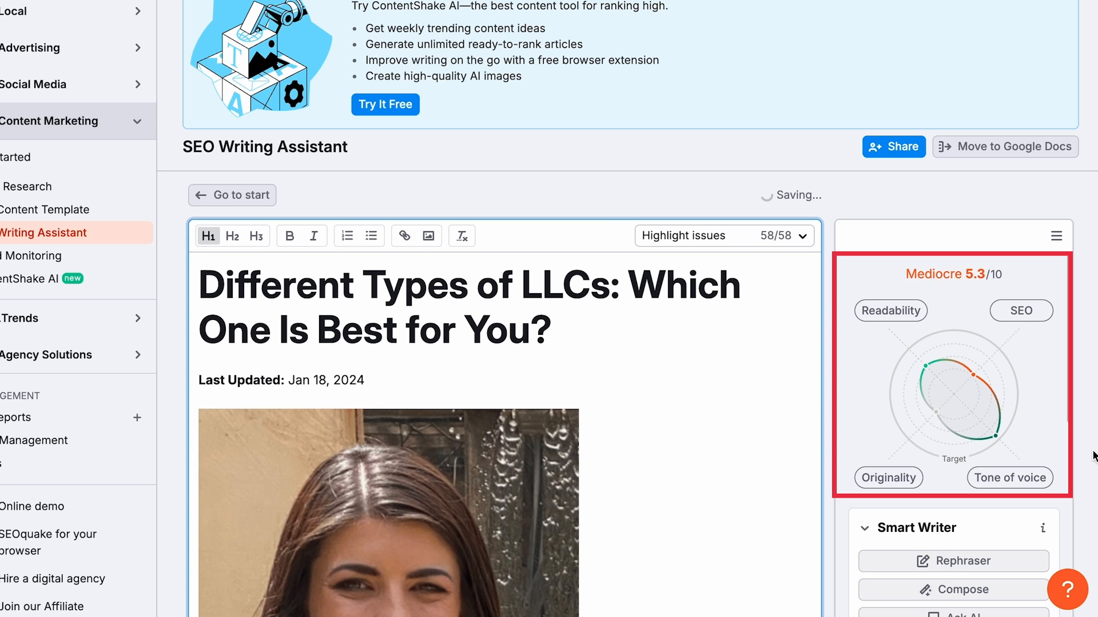
- Scroll the writing assistant sidebar past the 5.3/10 score into Readability and SEO advice
scroll(down, 3)
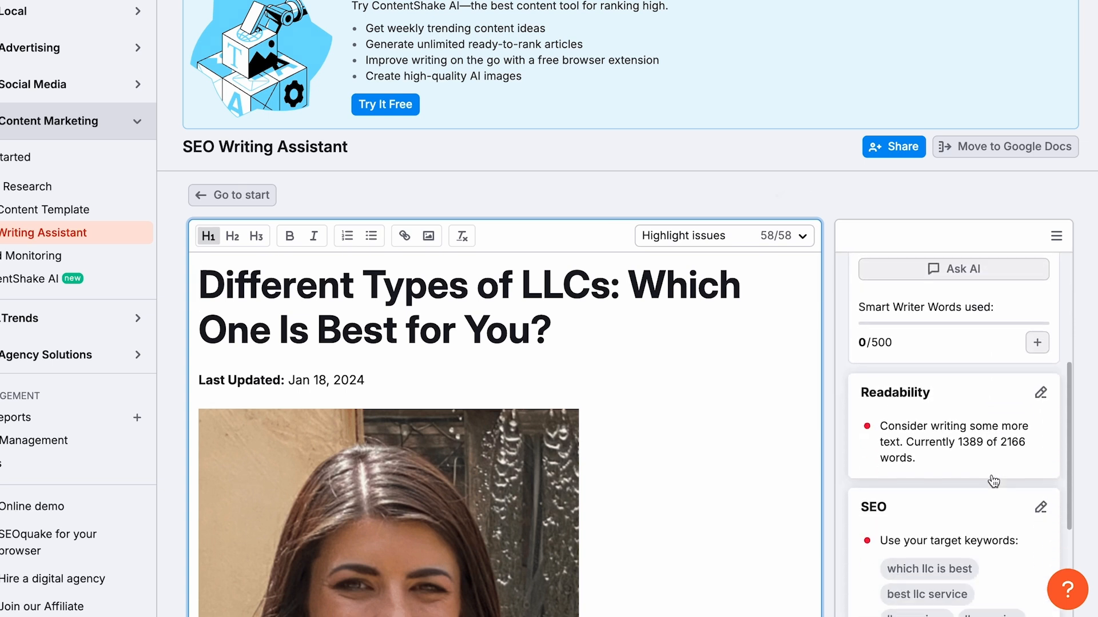
scroll(down, 3)
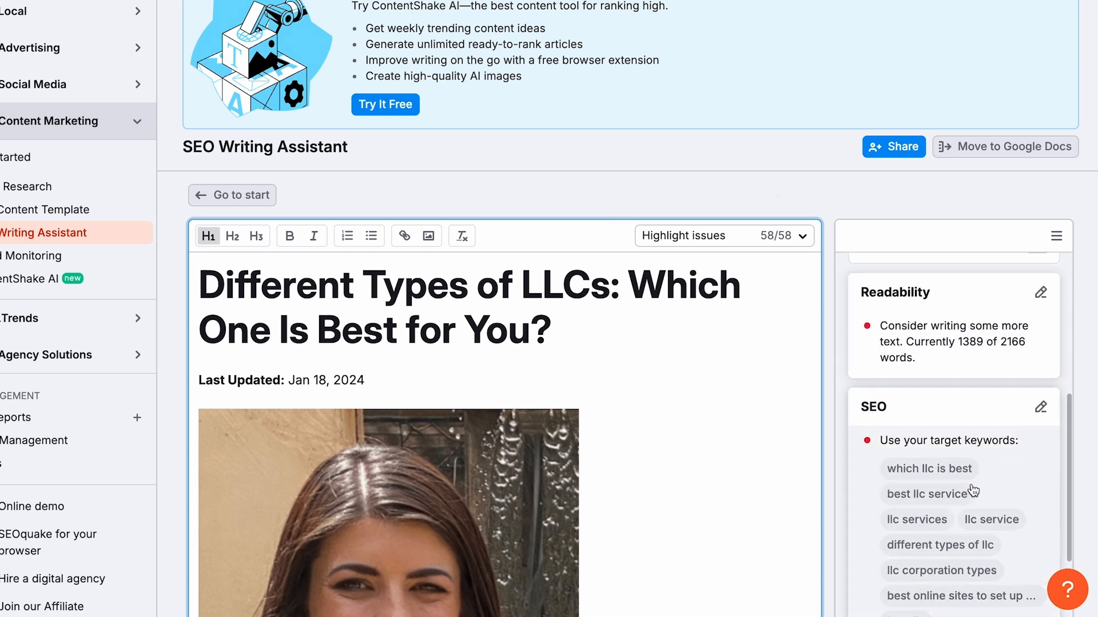
scroll(down, 3)
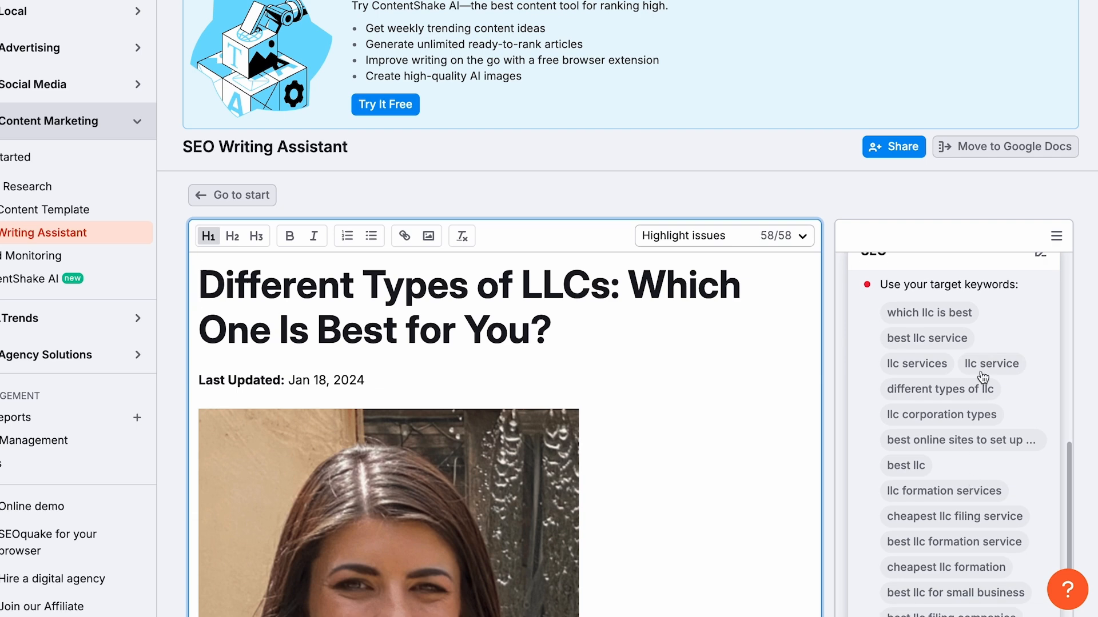
scroll(down, 3)
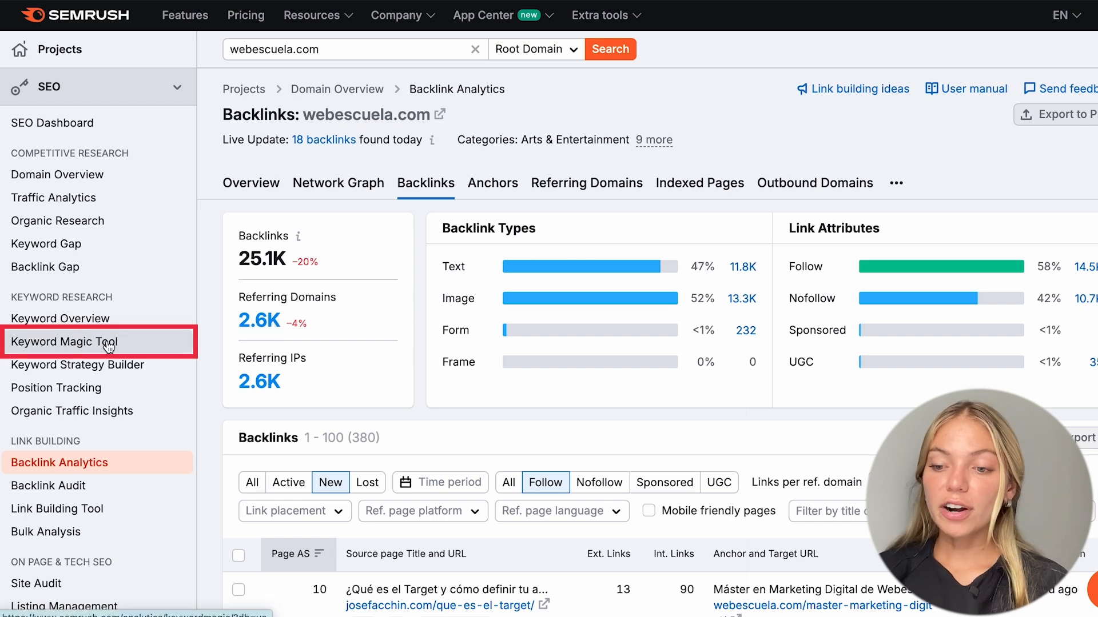
- Search the Keyword Magic Tool for 'grow your business'
click(66, 342)
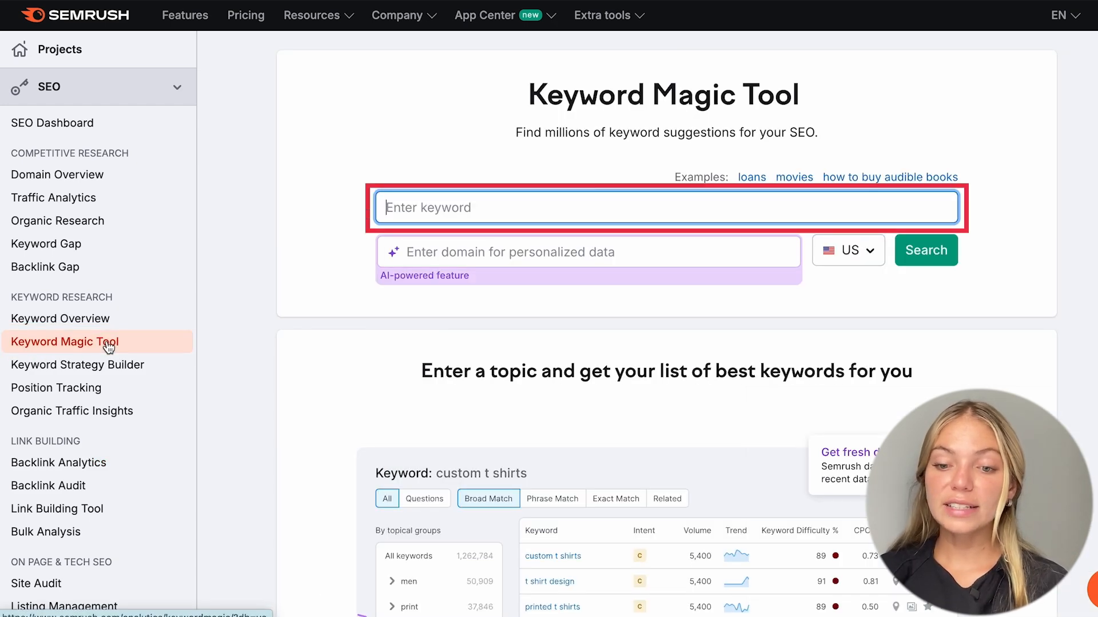
text(grow your b)
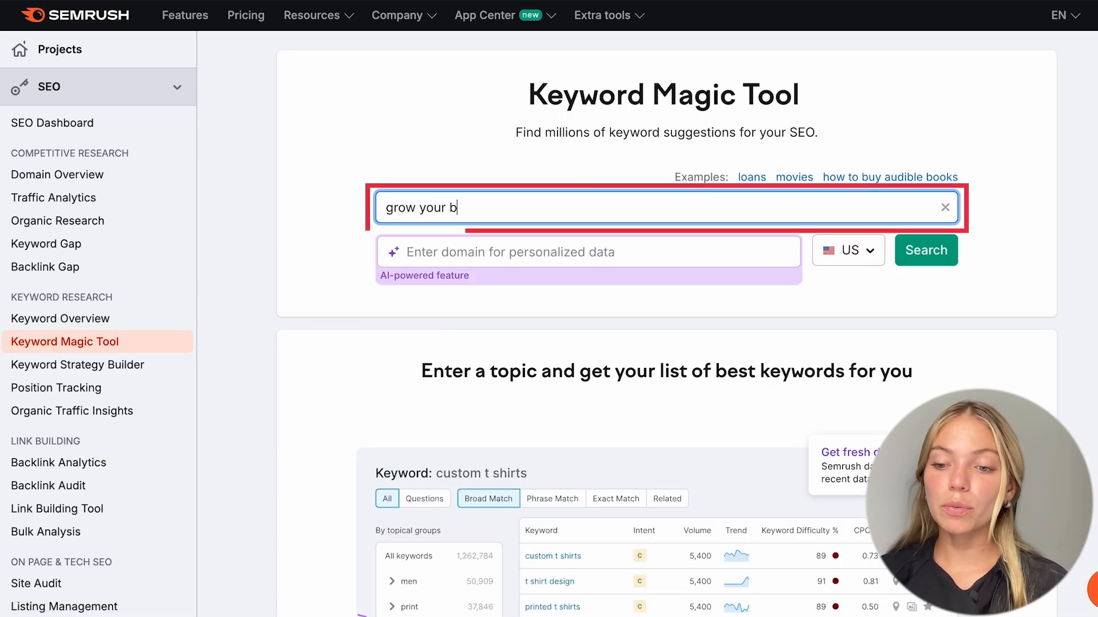
text(usiness)
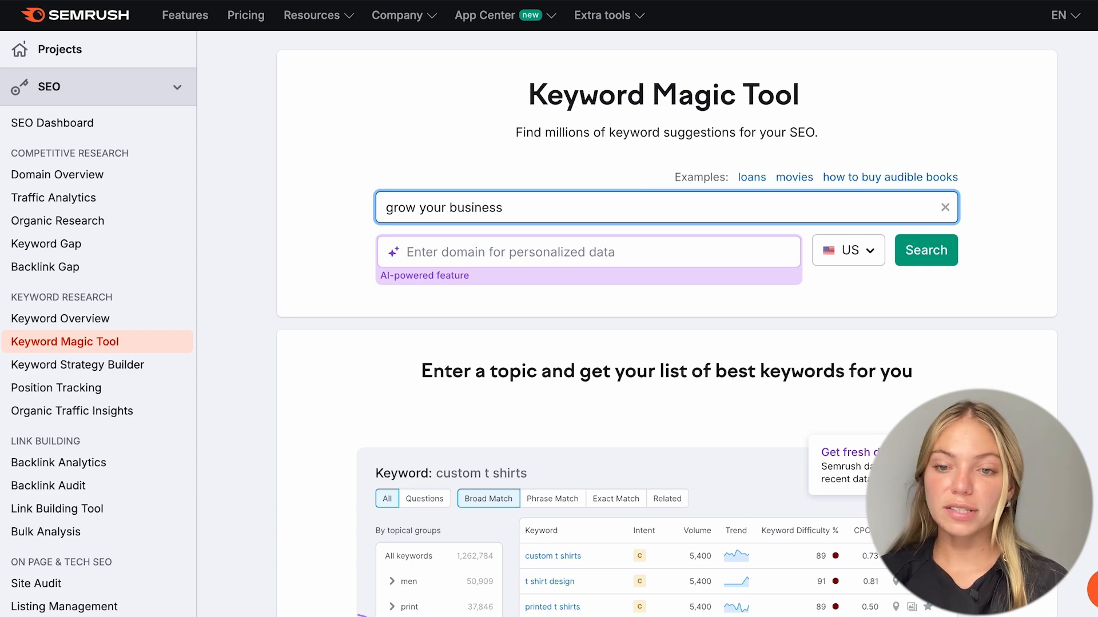
click(925, 250)
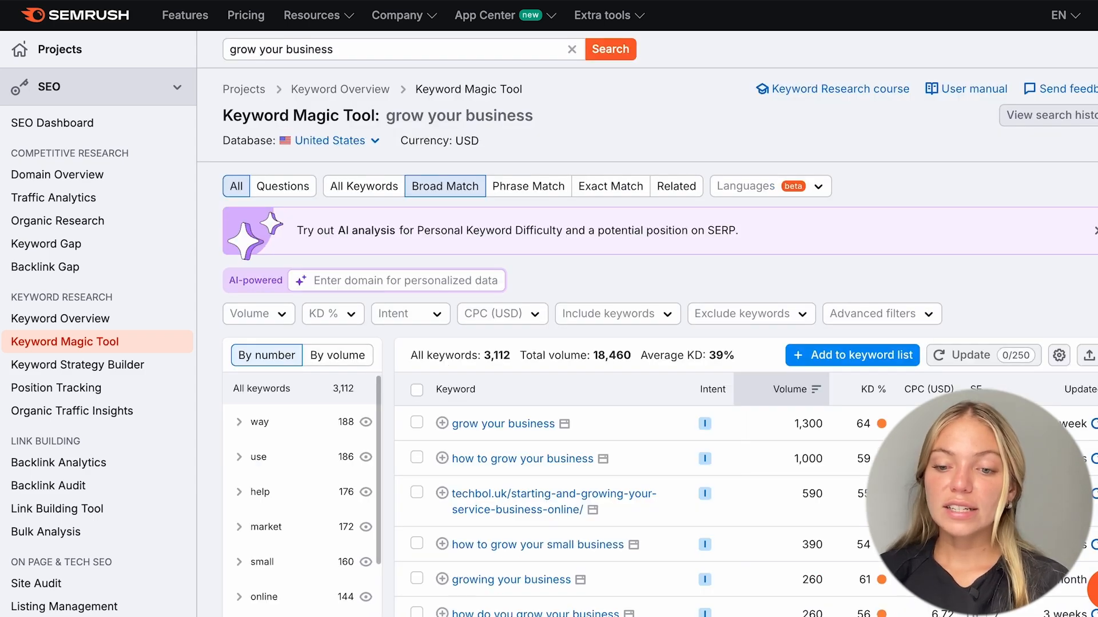
mouse_move(661, 297)
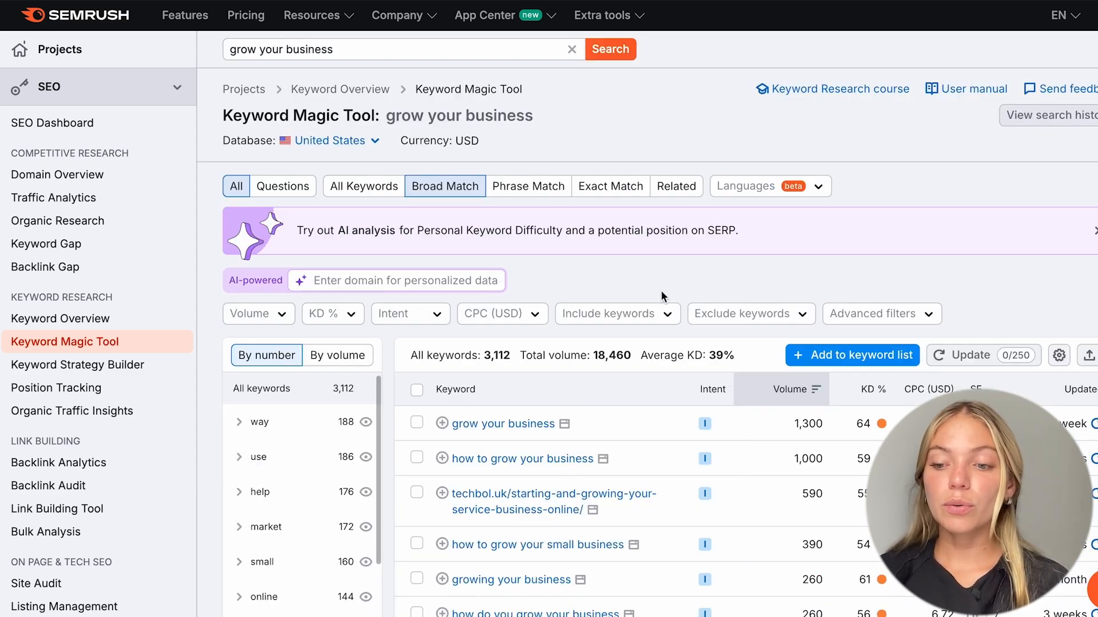
- Narrow the keyword ideas to KD 0–30%, leaving 16 keywords
scroll(down, 3)
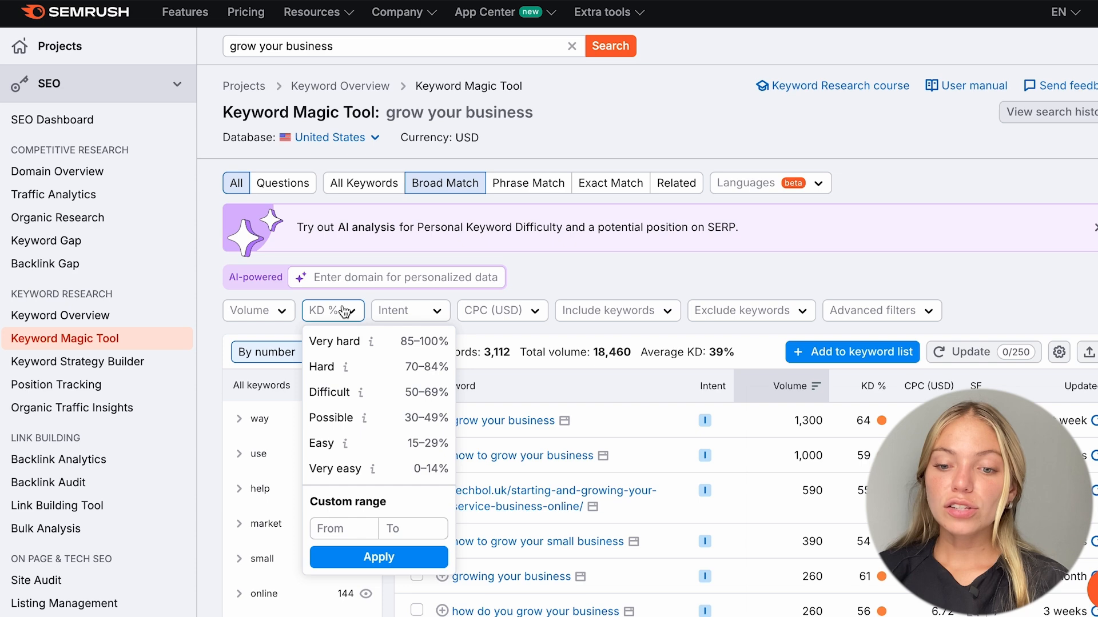
text(0)
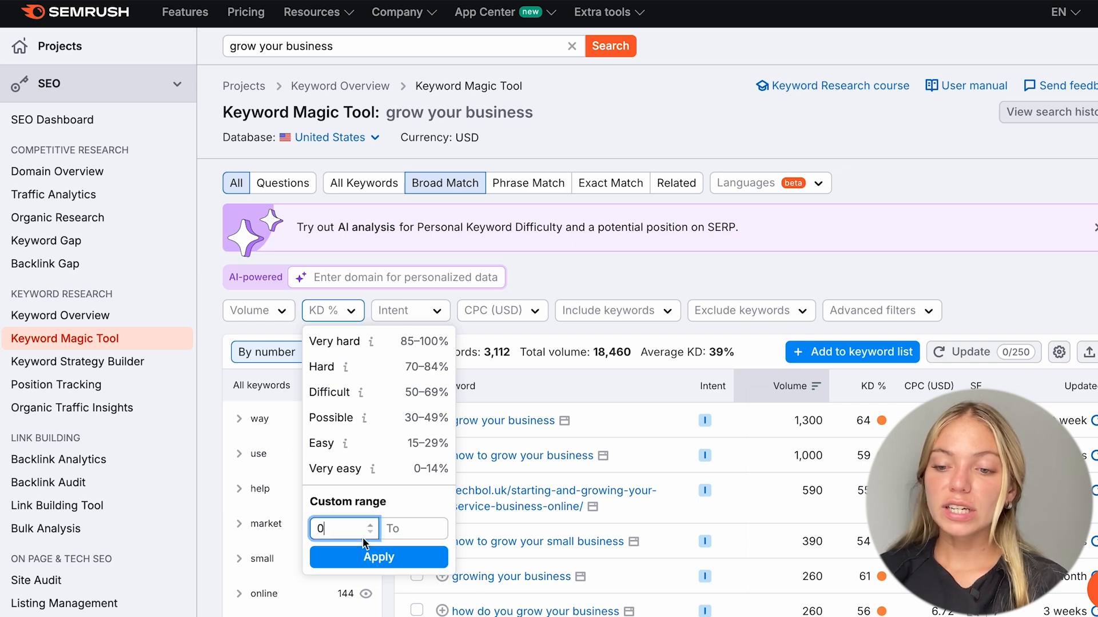
text(30)
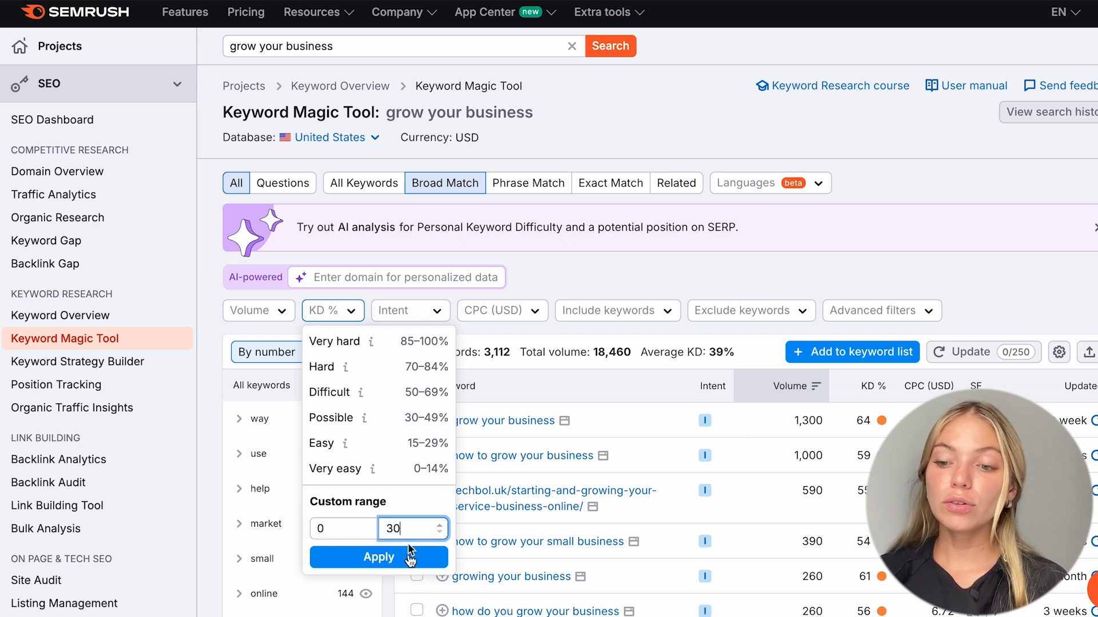
click(377, 557)
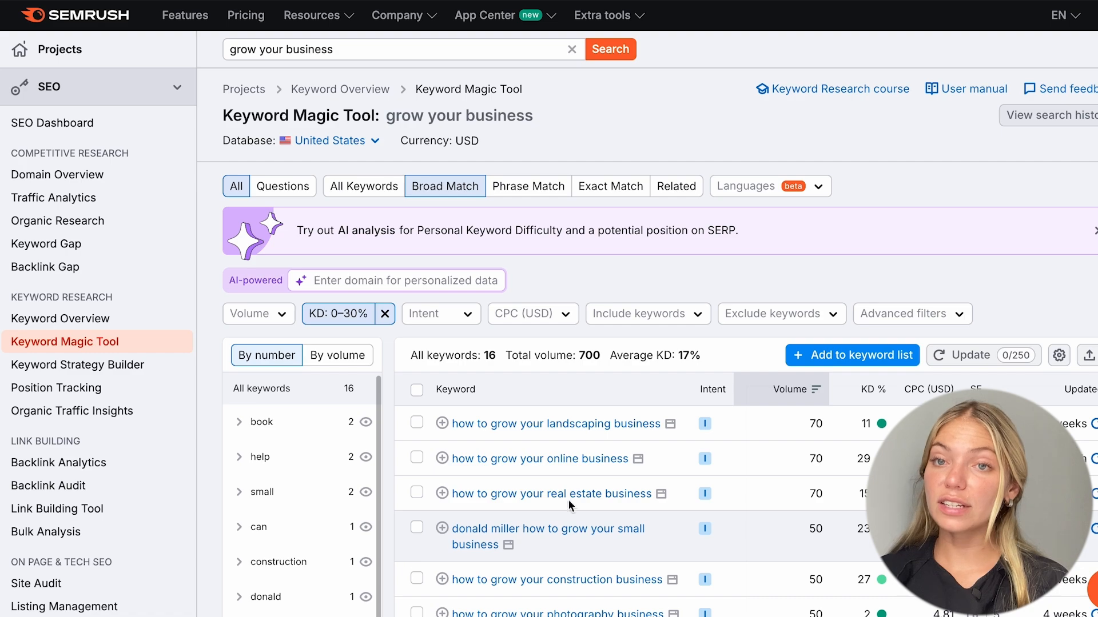
click(58, 221)
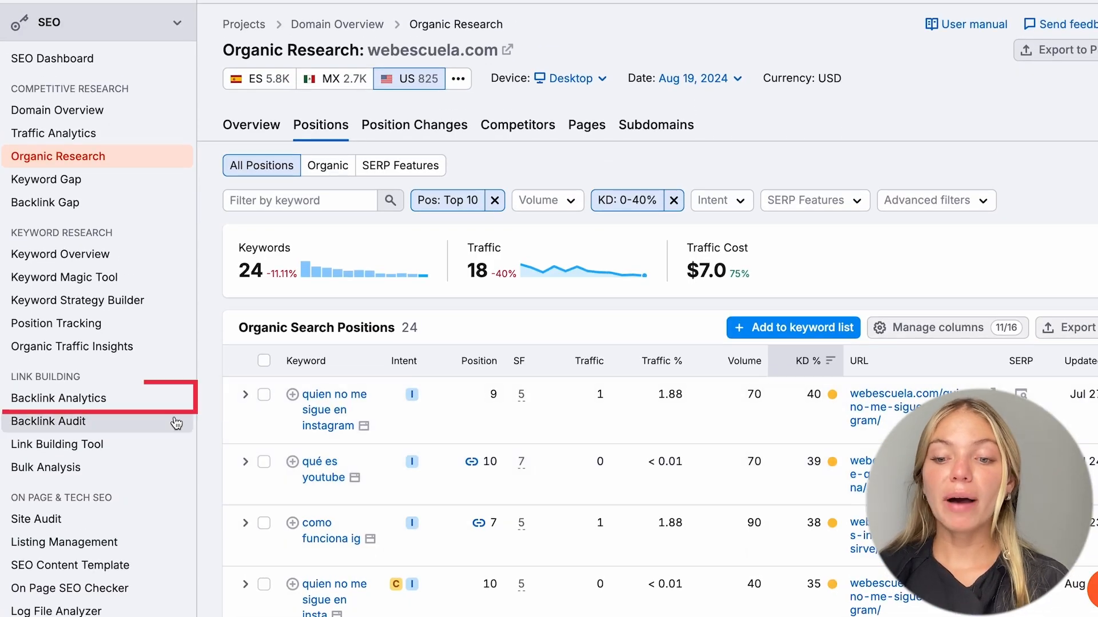
- Open Backlink Analytics for webescuela.com and review its overview: 25.1K backlinks, 2.6K referring domains, AS 35
click(59, 398)
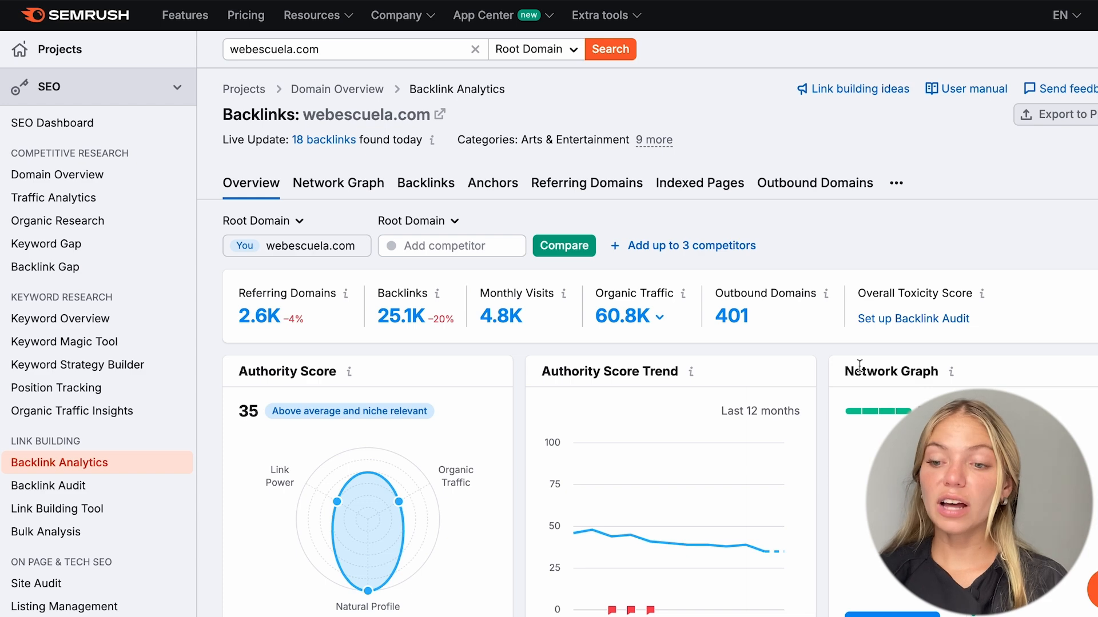
scroll(down, 3)
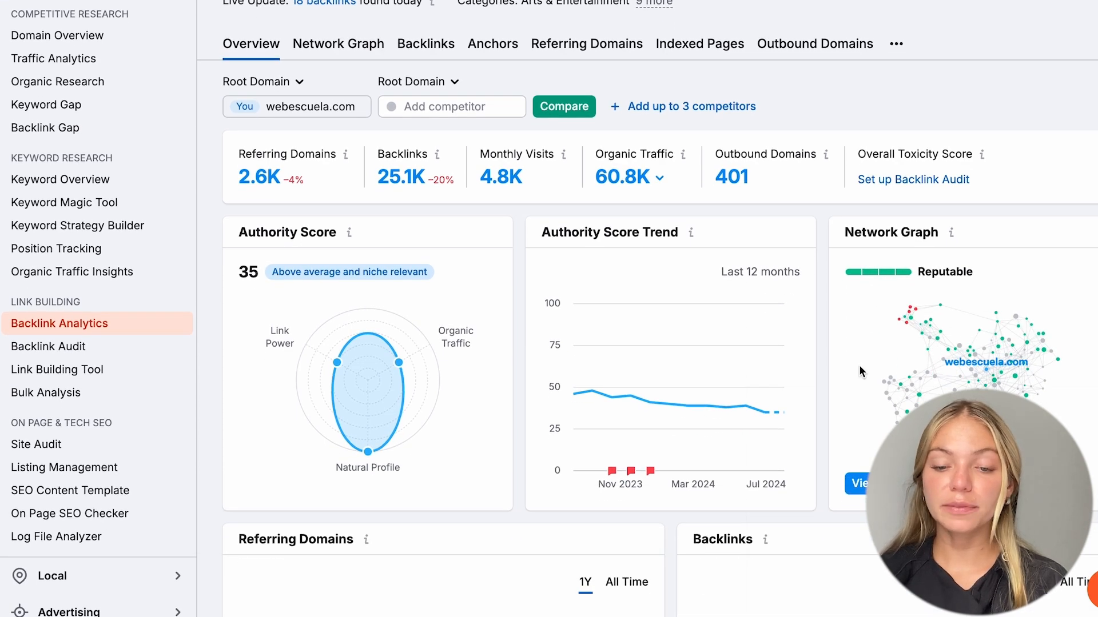
scroll(down, 3)
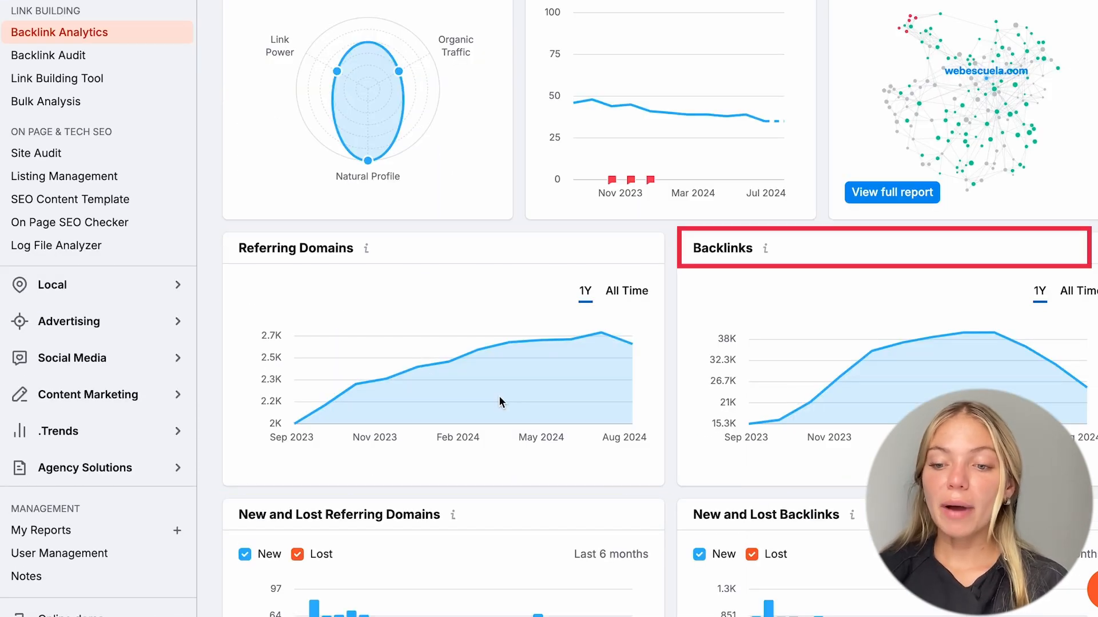
scroll(up, 3)
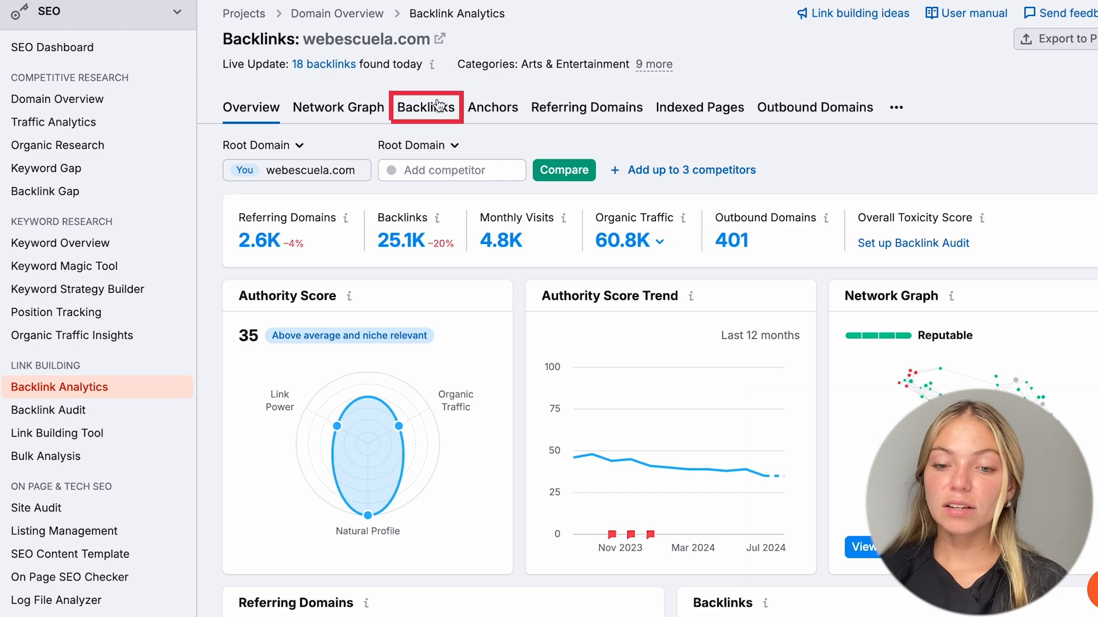
- List webescuela.com's individual backlinks, keeping one link per referring domain
click(425, 106)
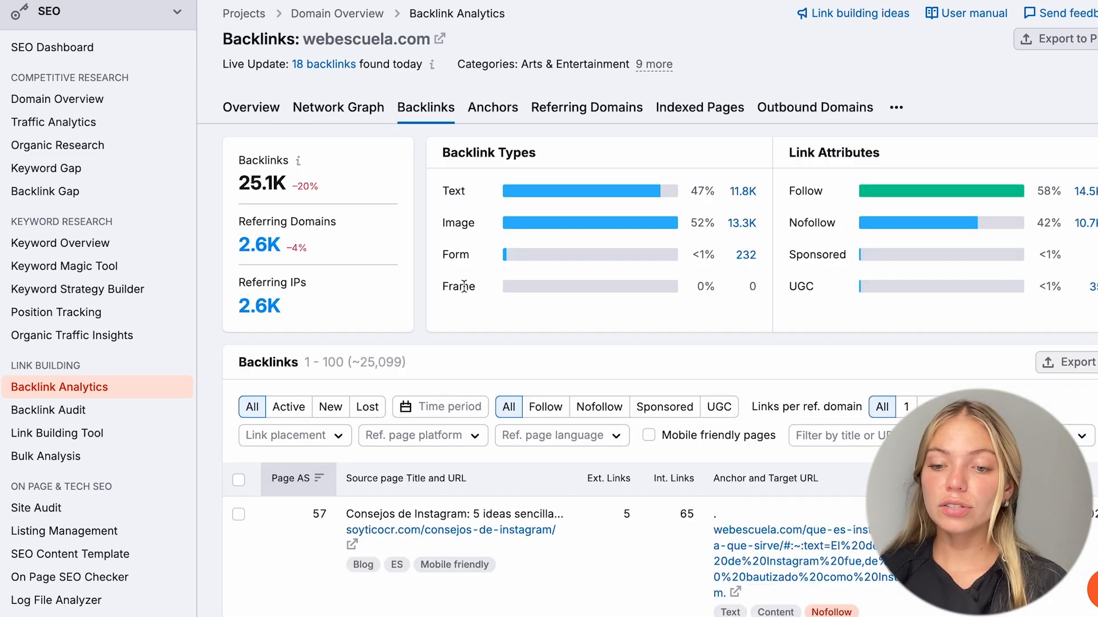
scroll(down, 3)
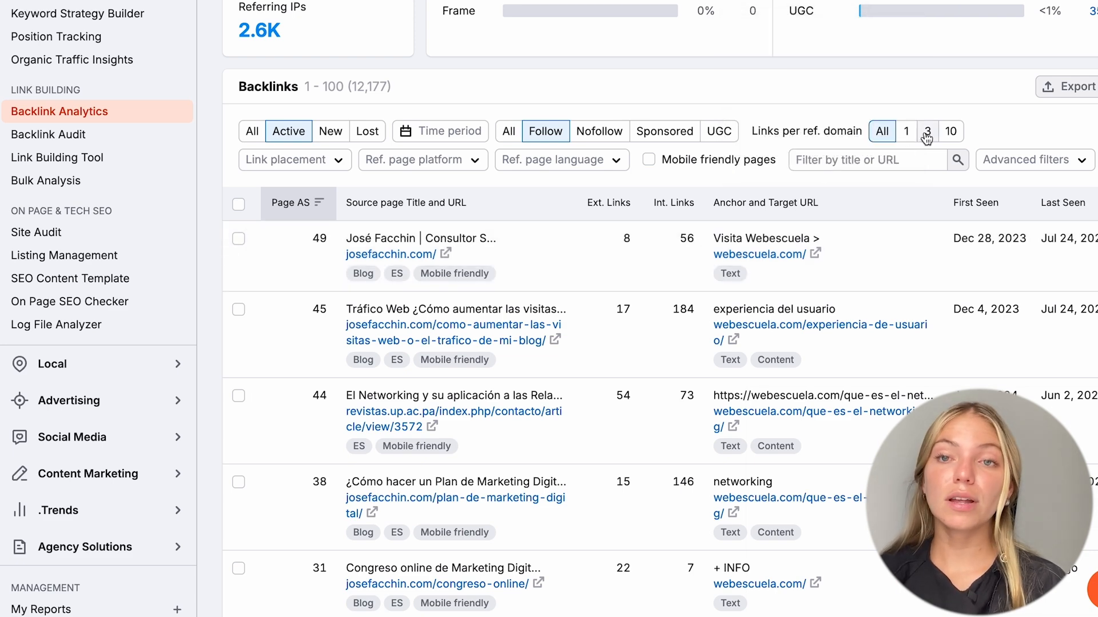
click(905, 132)
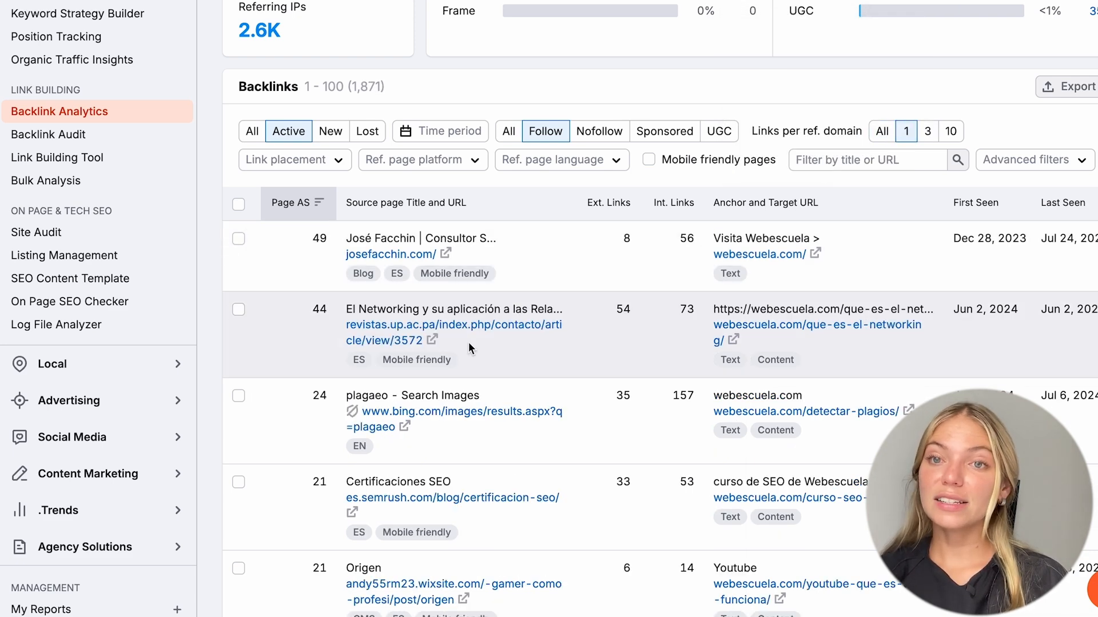
scroll(down, 3)
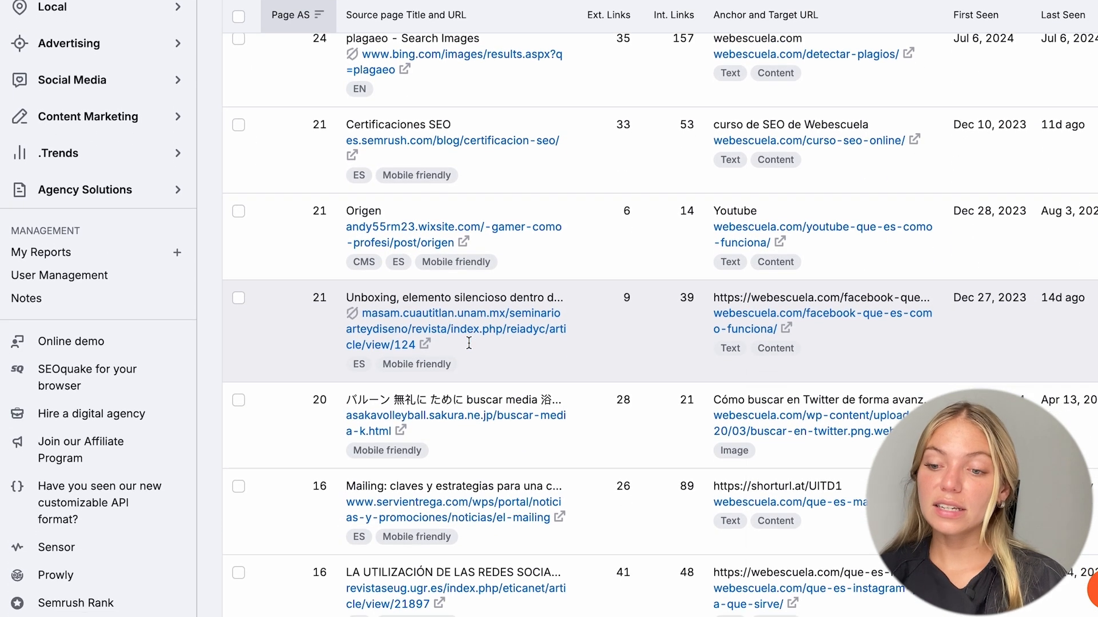
scroll(down, 3)
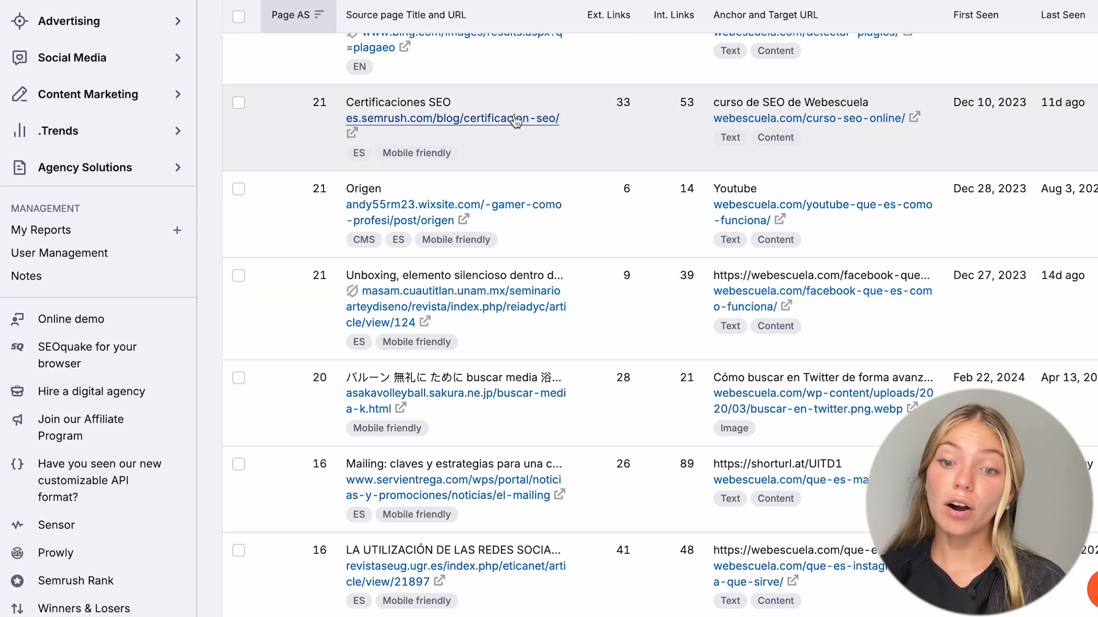
scroll(up, 3)
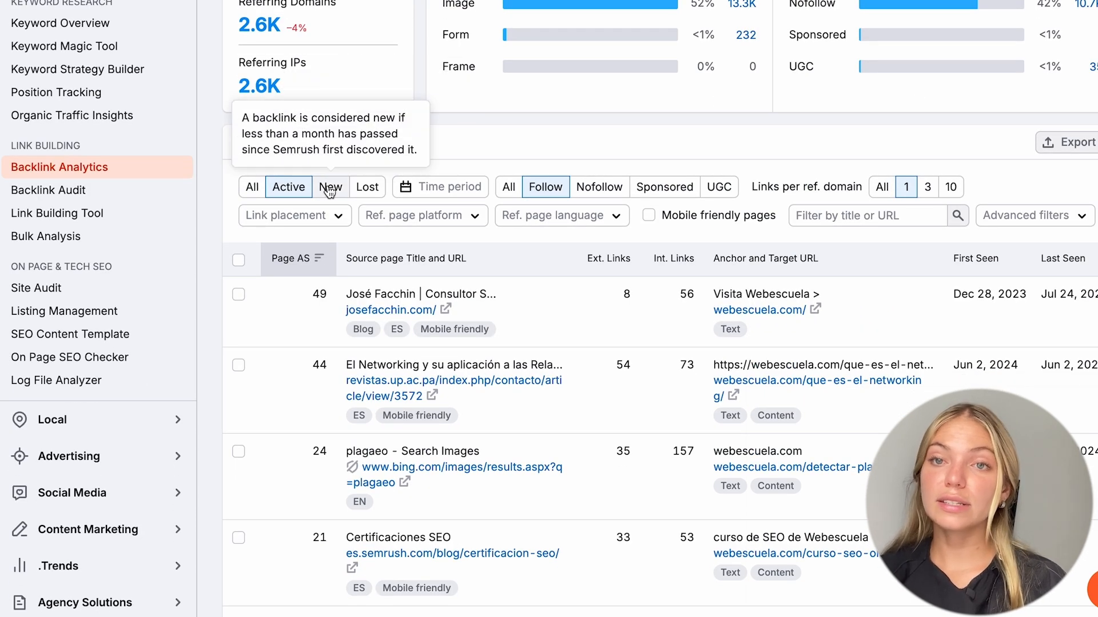
- Show only newly discovered backlinks and browse the resulting 380 links
click(330, 187)
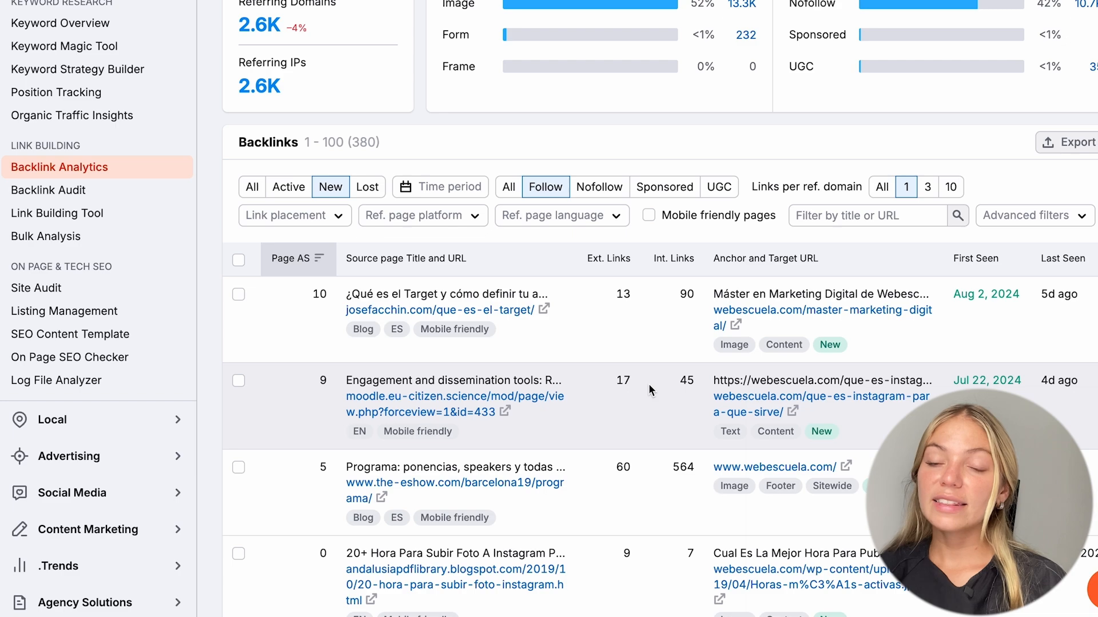
scroll(down, 3)
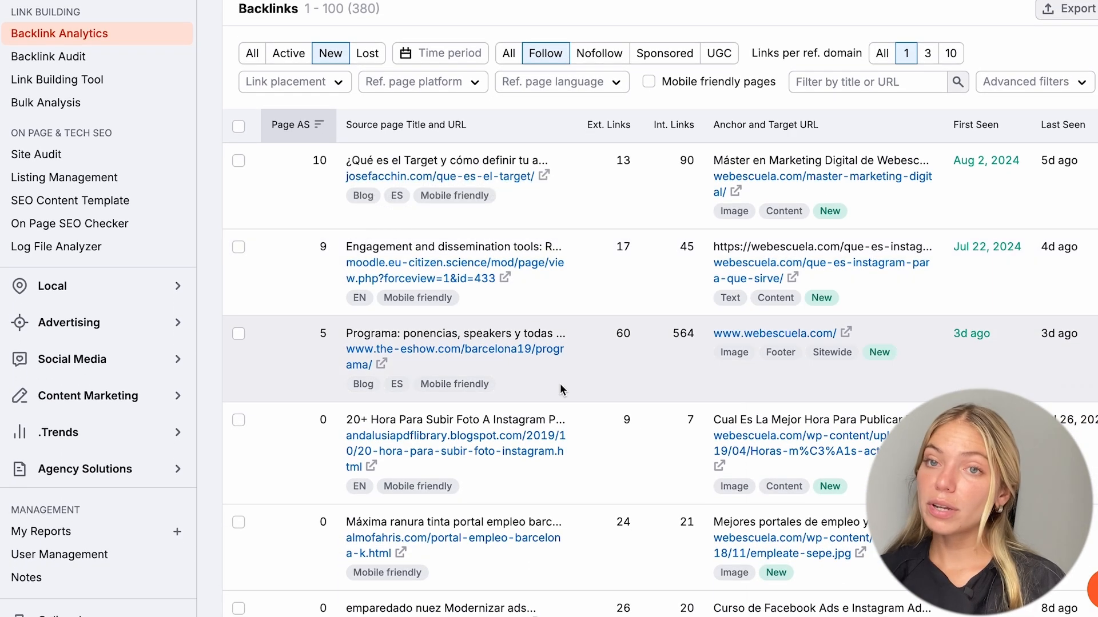
scroll(down, 3)
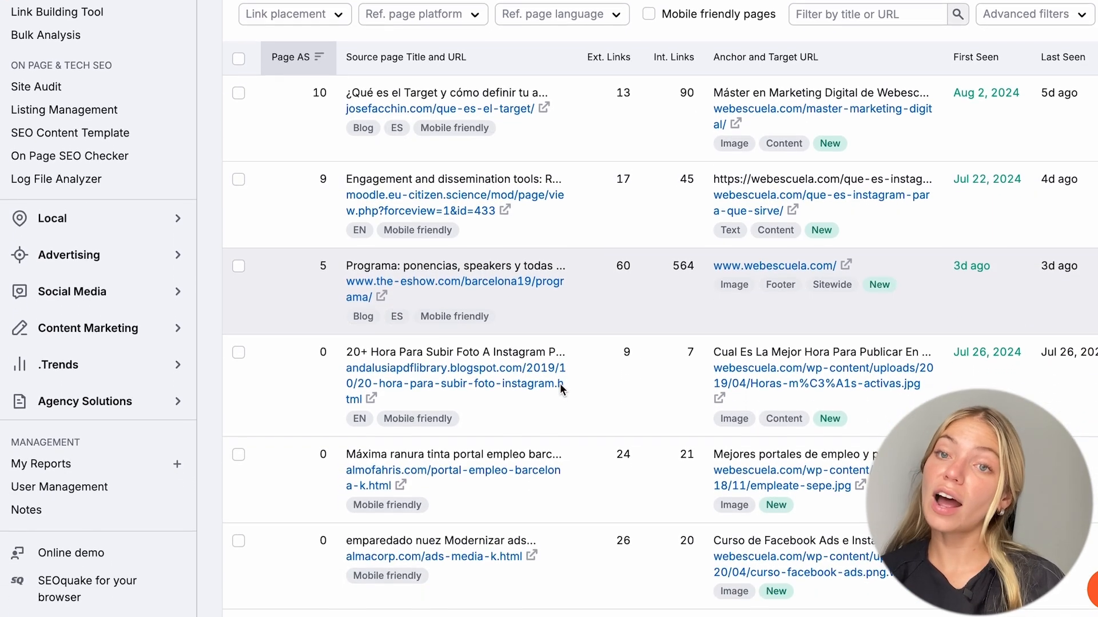
scroll(down, 3)
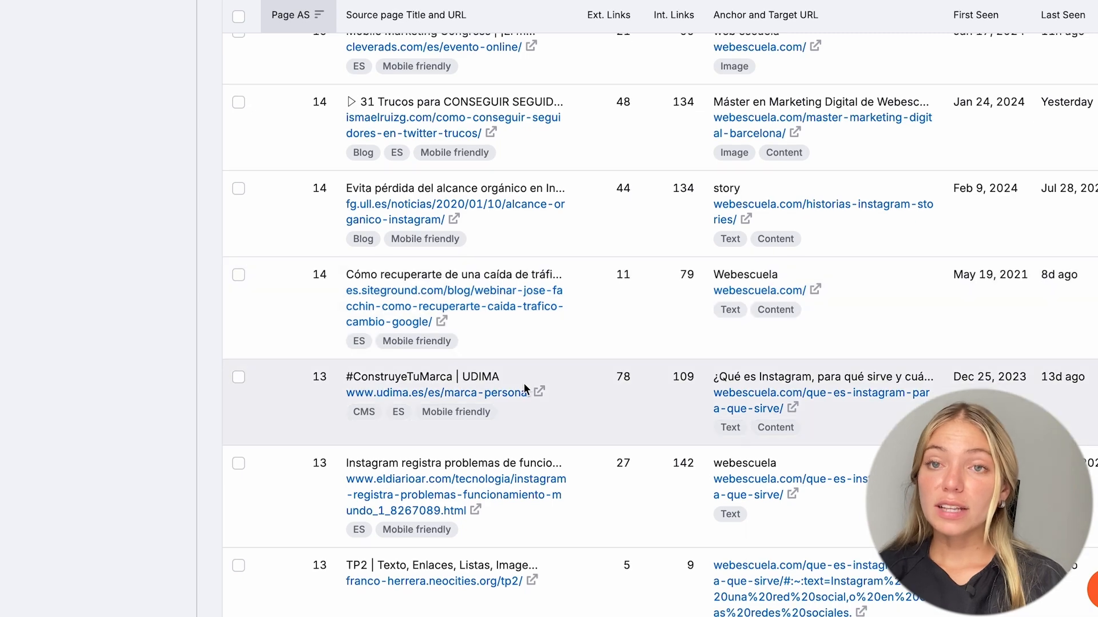
- Open the udima.es backlink source and browse the #ConstruyeTuMarca course content
click(439, 392)
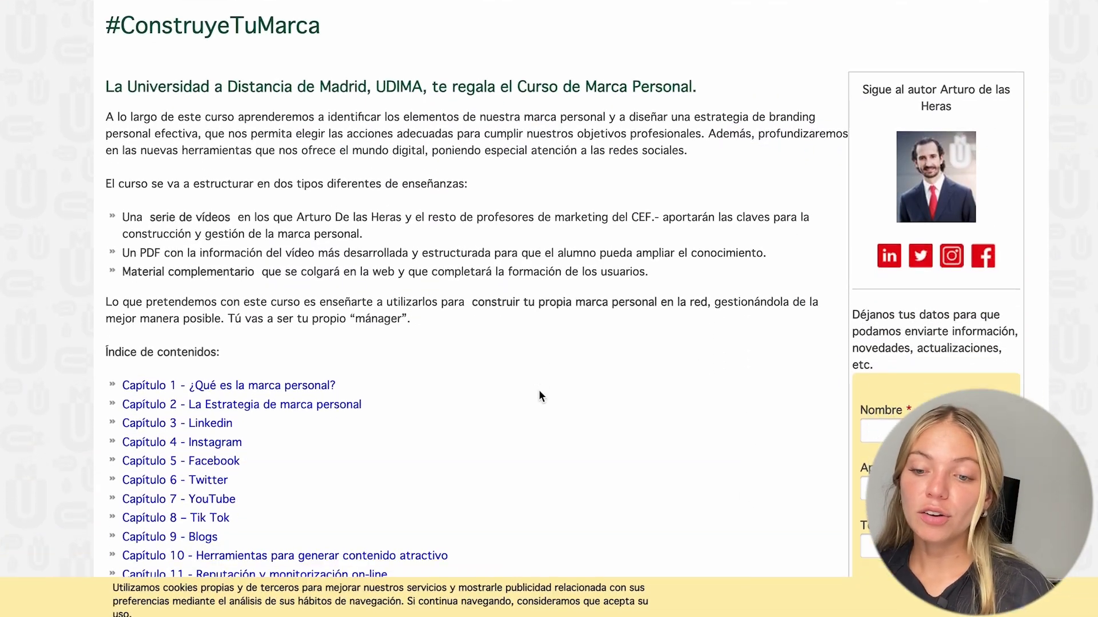
scroll(down, 3)
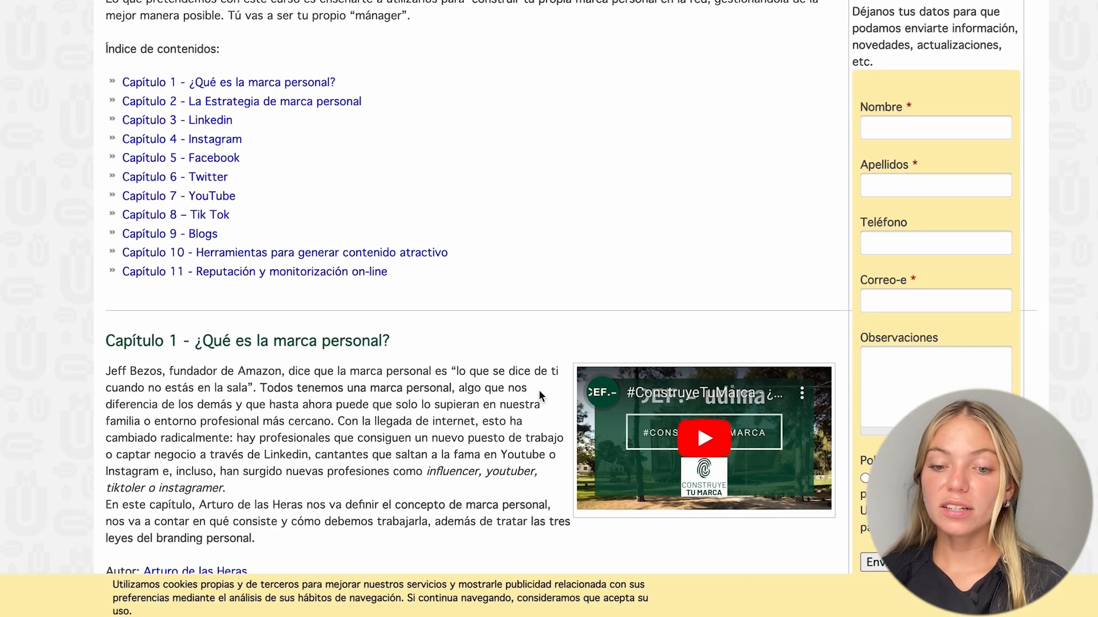
scroll(down, 3)
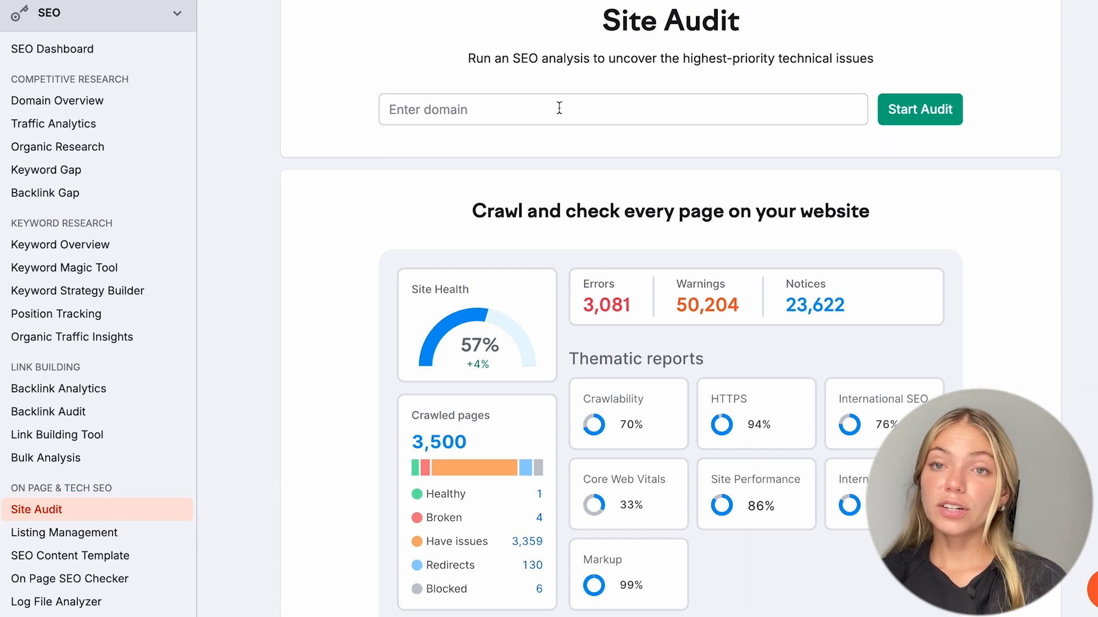
- Start a Site Audit for thefigco.com with crawl scope limited to thefigco.com
text(thefigco.com)
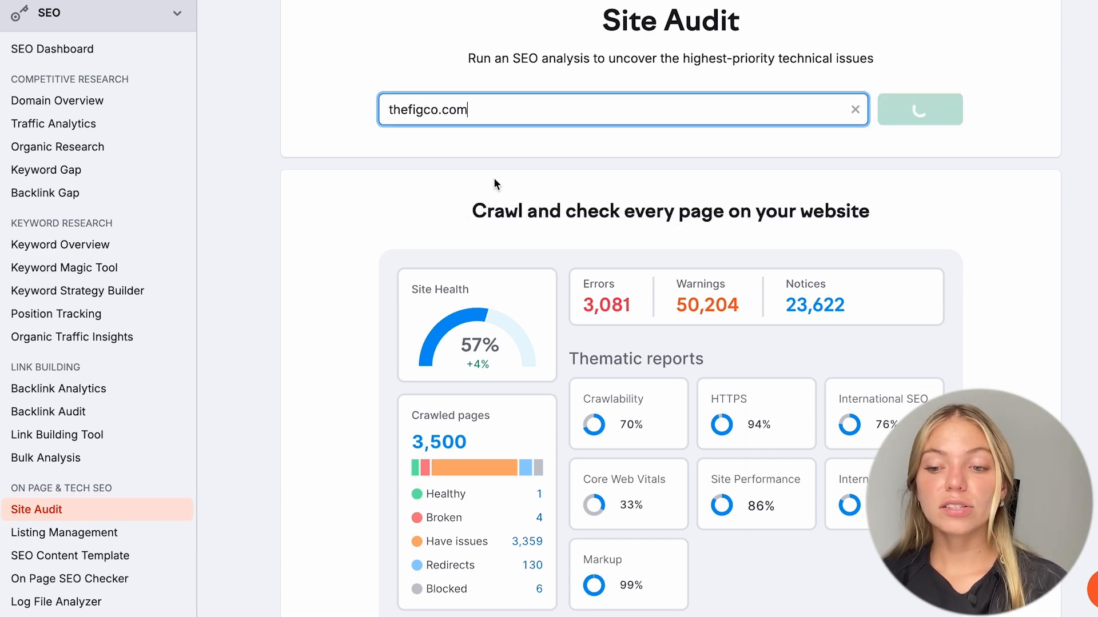
click(920, 109)
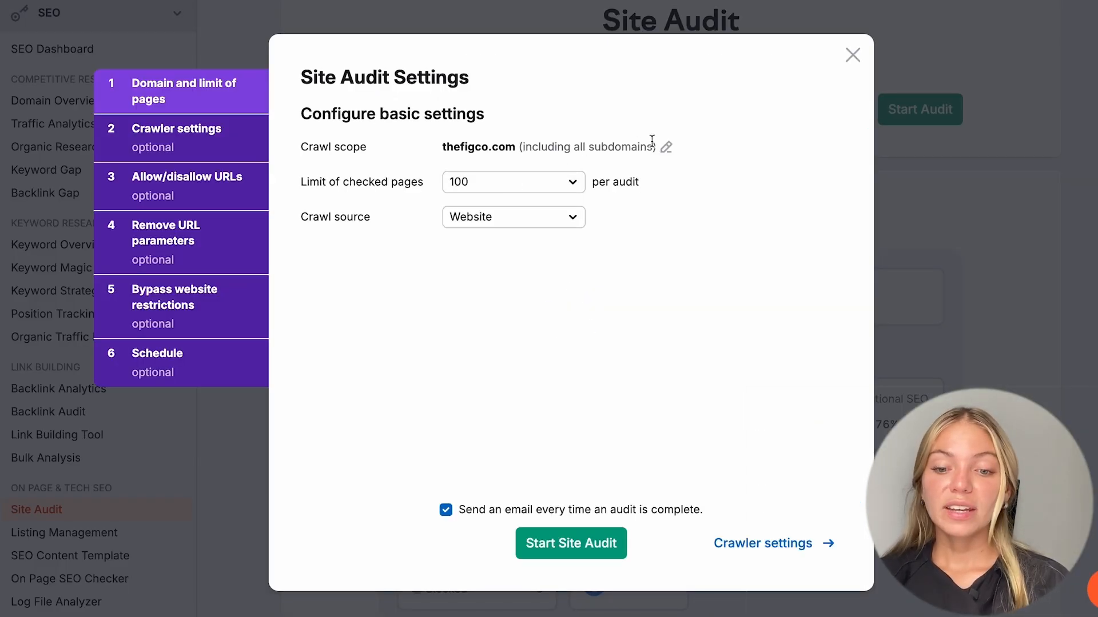
click(665, 146)
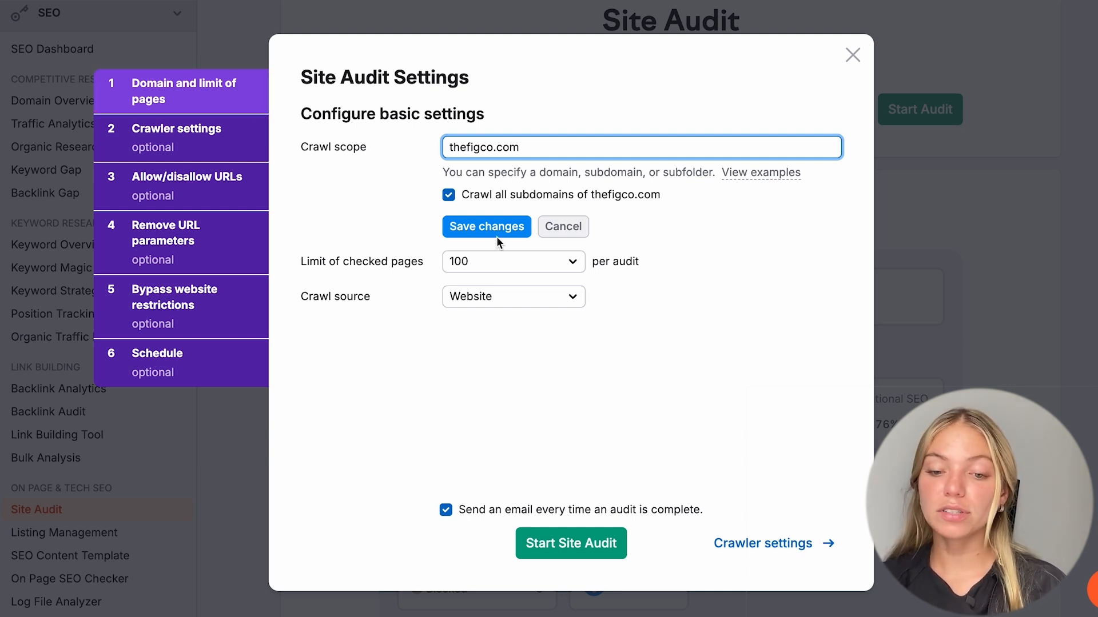
click(486, 227)
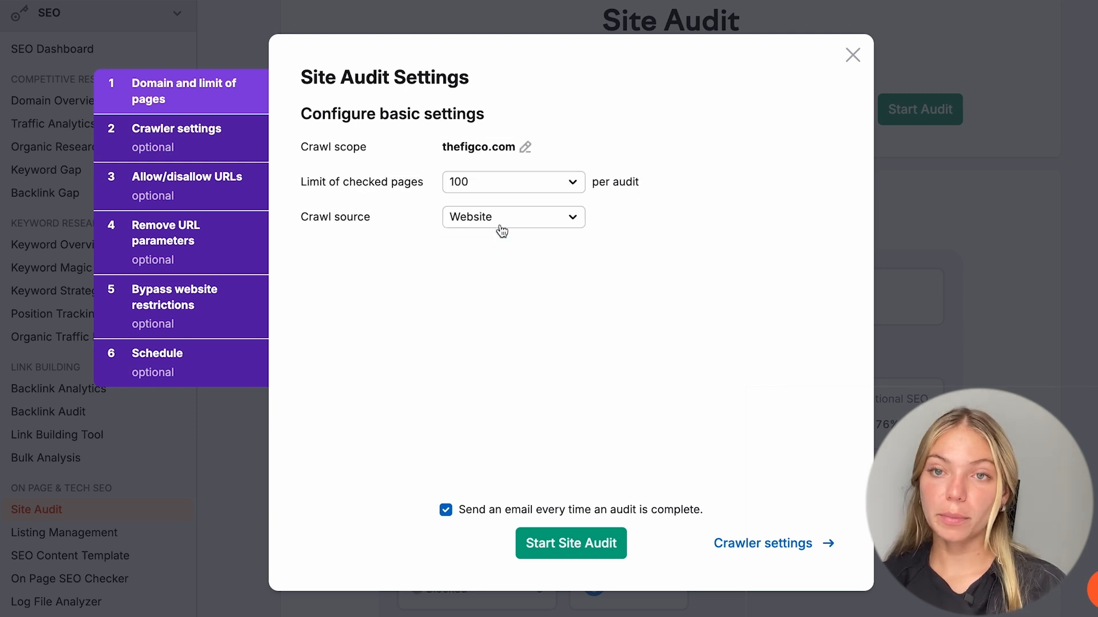
- Step through crawler, allow/disallow URLs, URL parameters and restrictions settings to scheduling
click(513, 182)
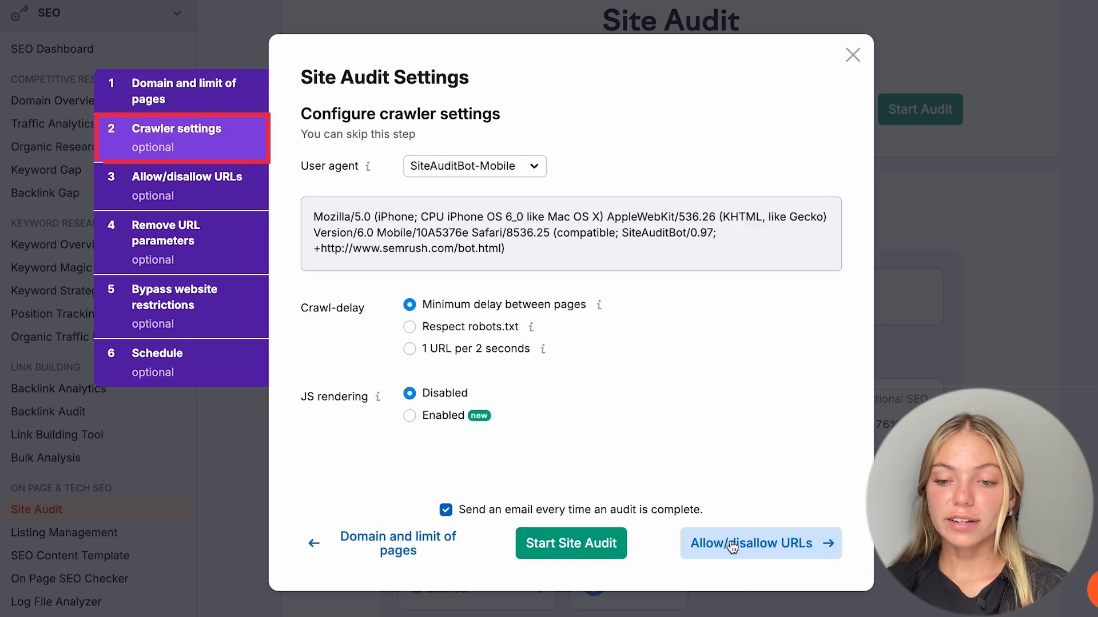
click(752, 544)
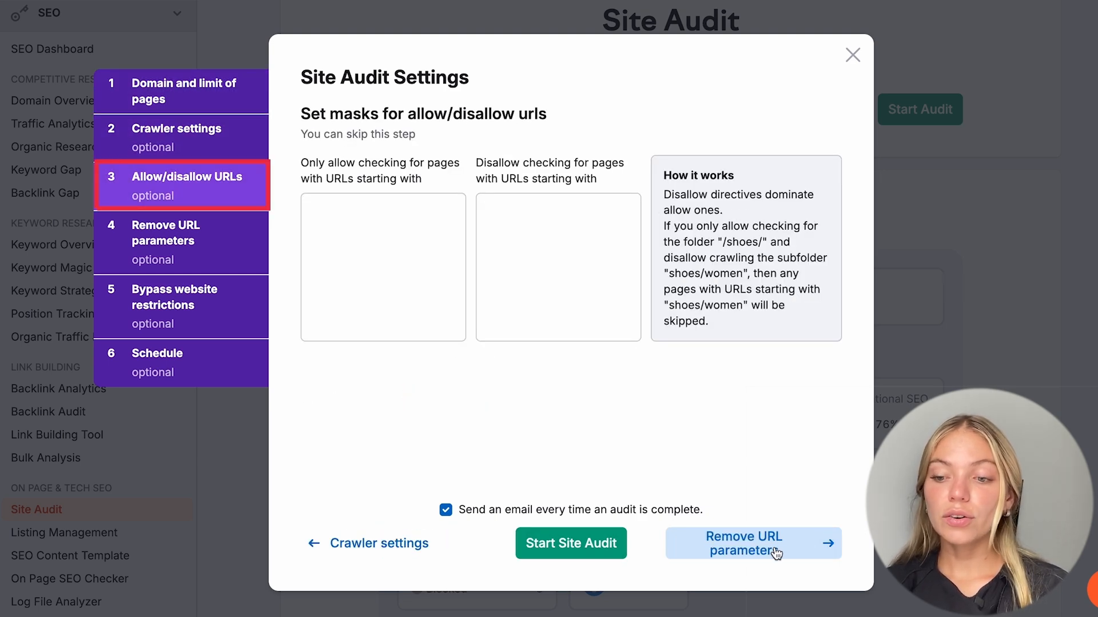
click(752, 543)
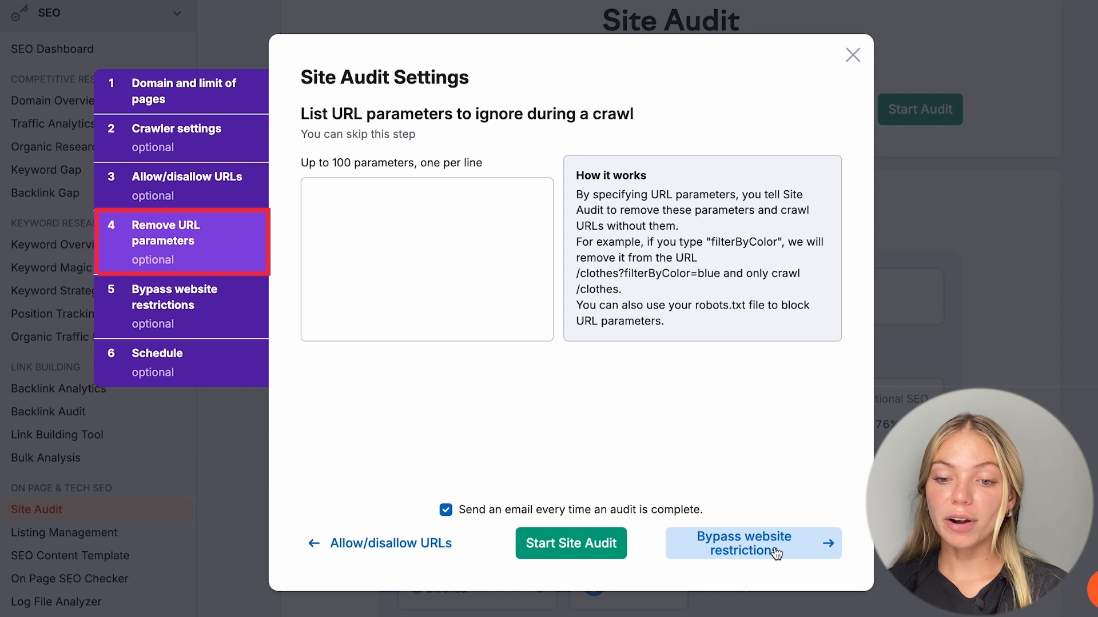
click(752, 543)
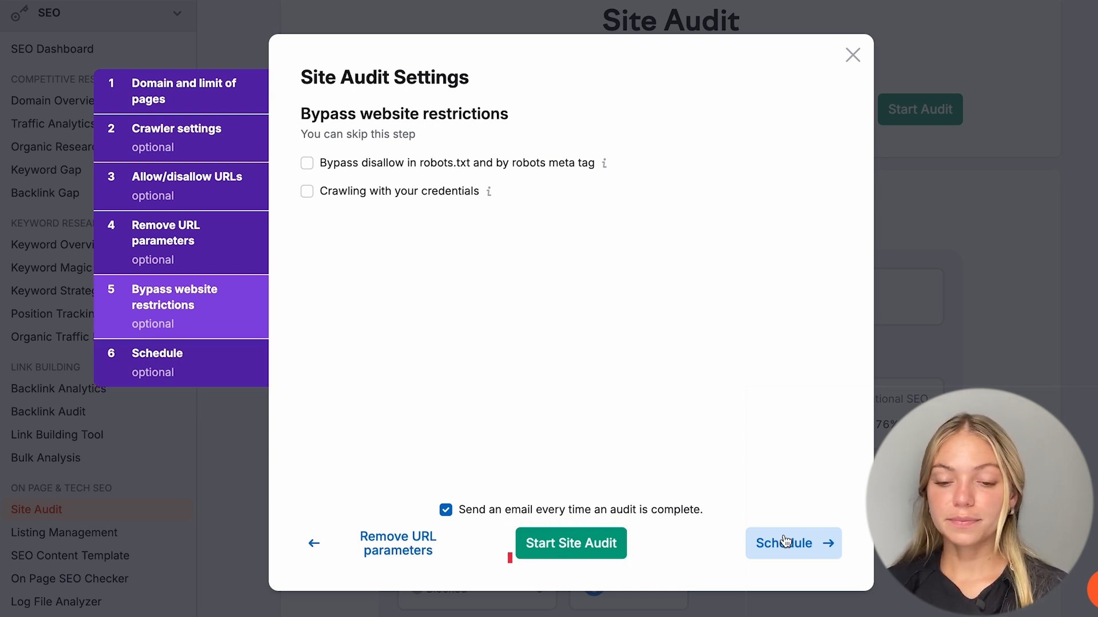
click(570, 543)
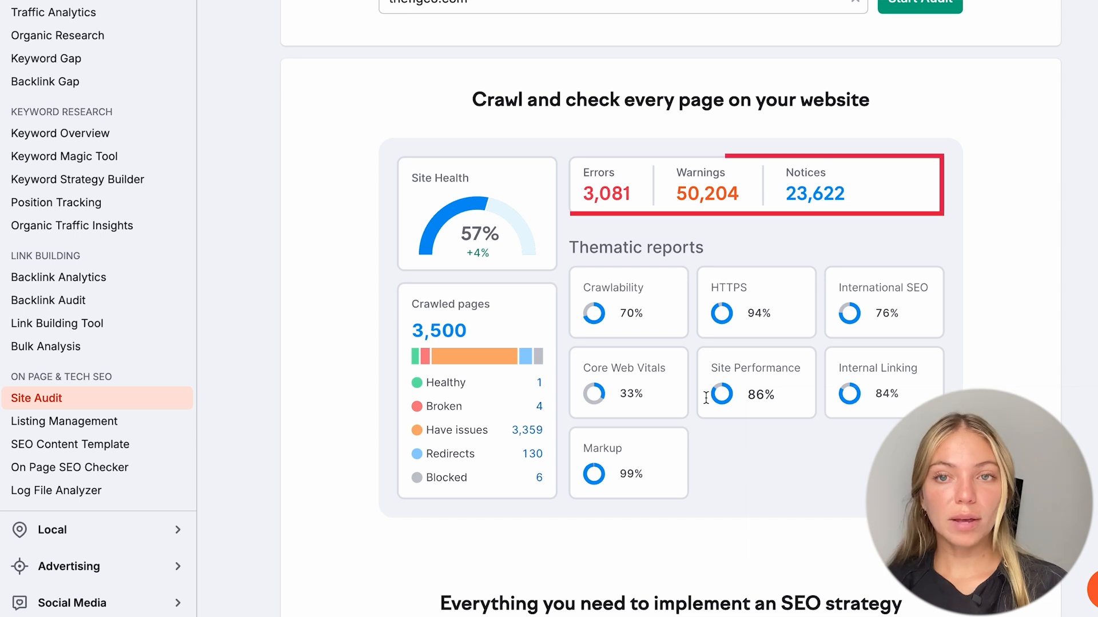